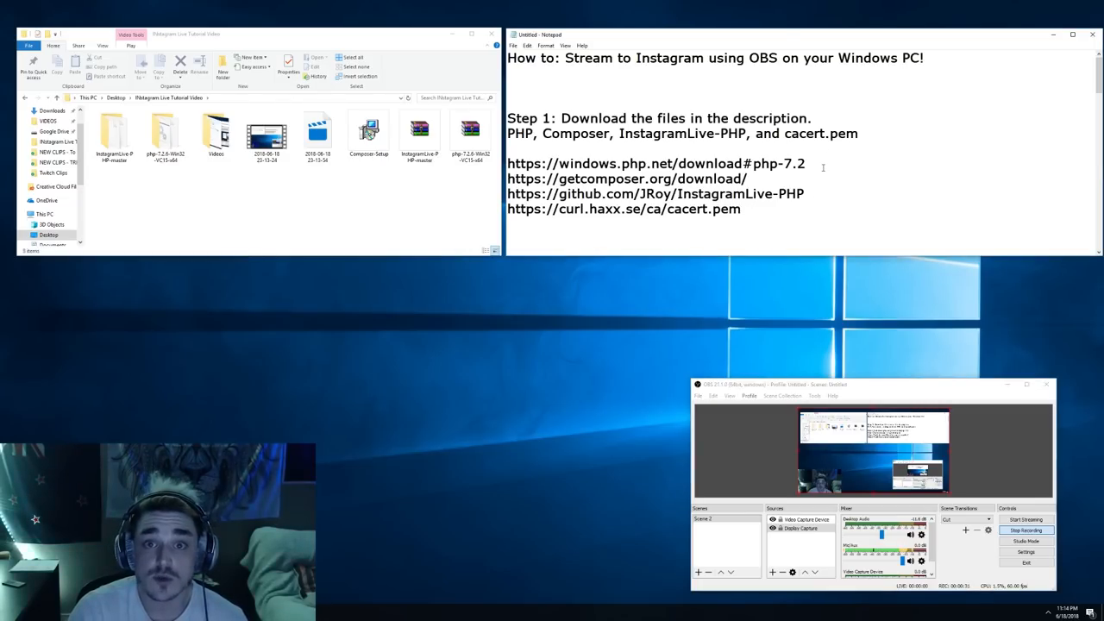
Scroll the PHP 7.2 downloads to the VC15 x64 Thread Safe Zip, then go to Composer's page.
triple_click(655, 163)
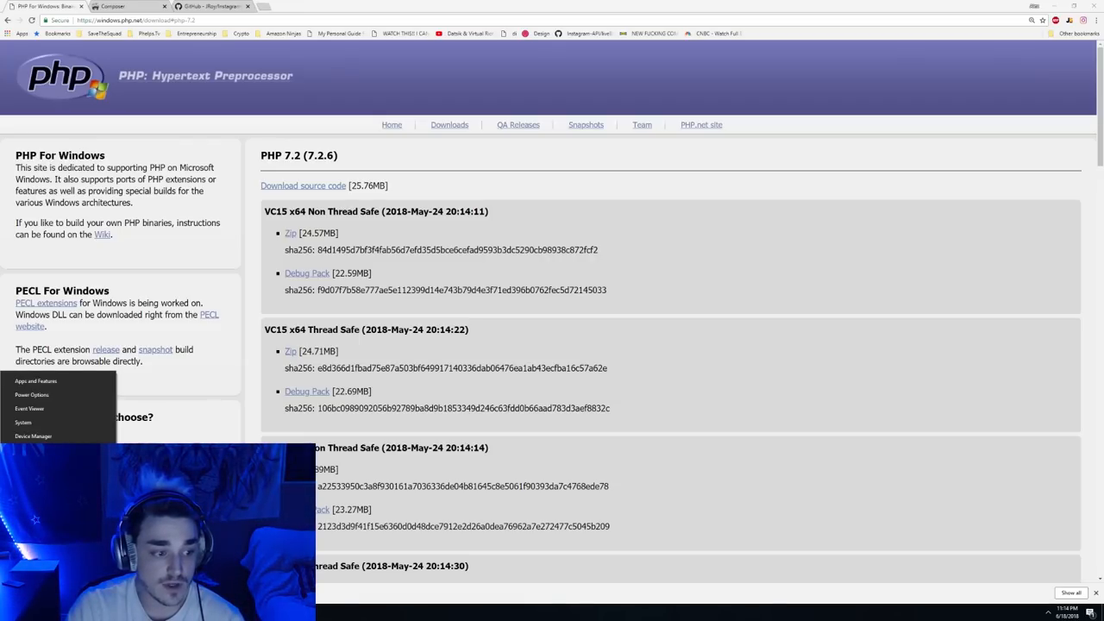
left_click(23, 422)
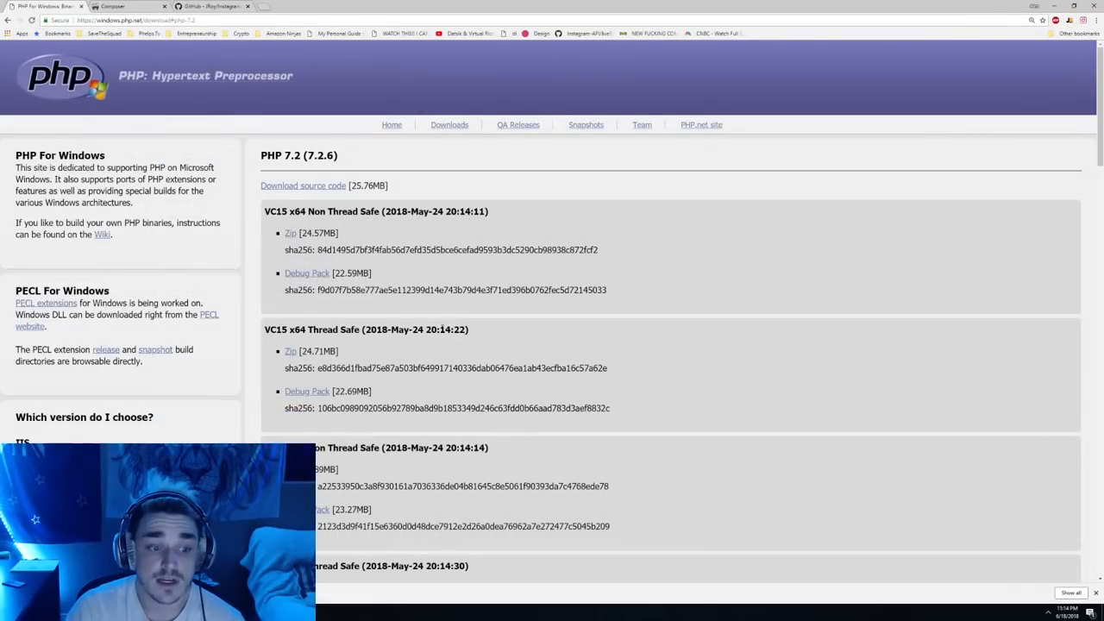
scroll("down", 3)
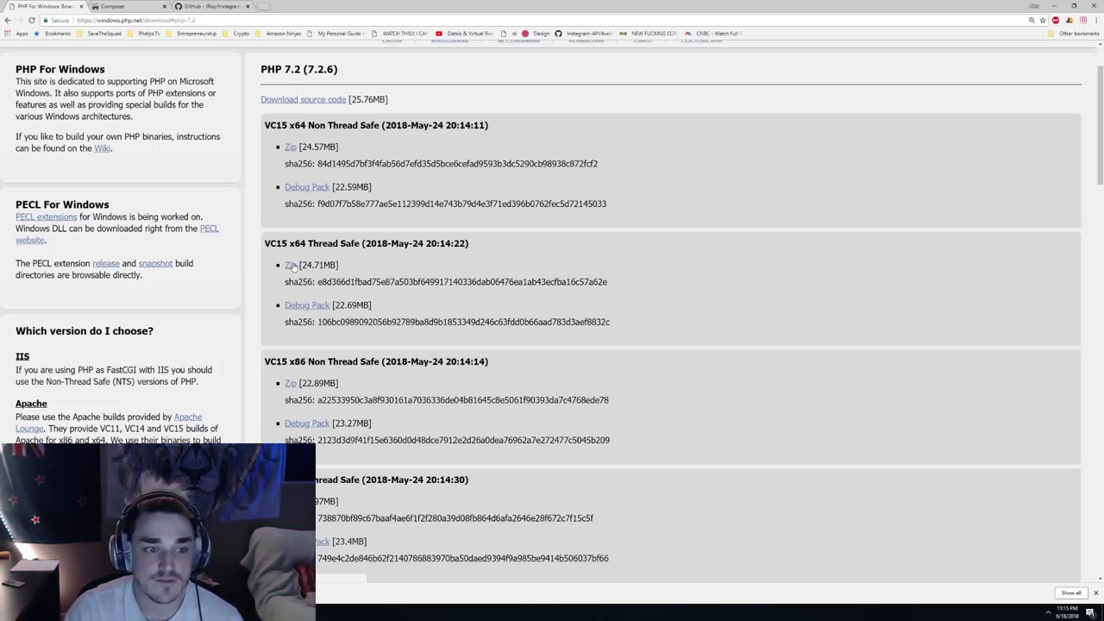
scroll("down", 3)
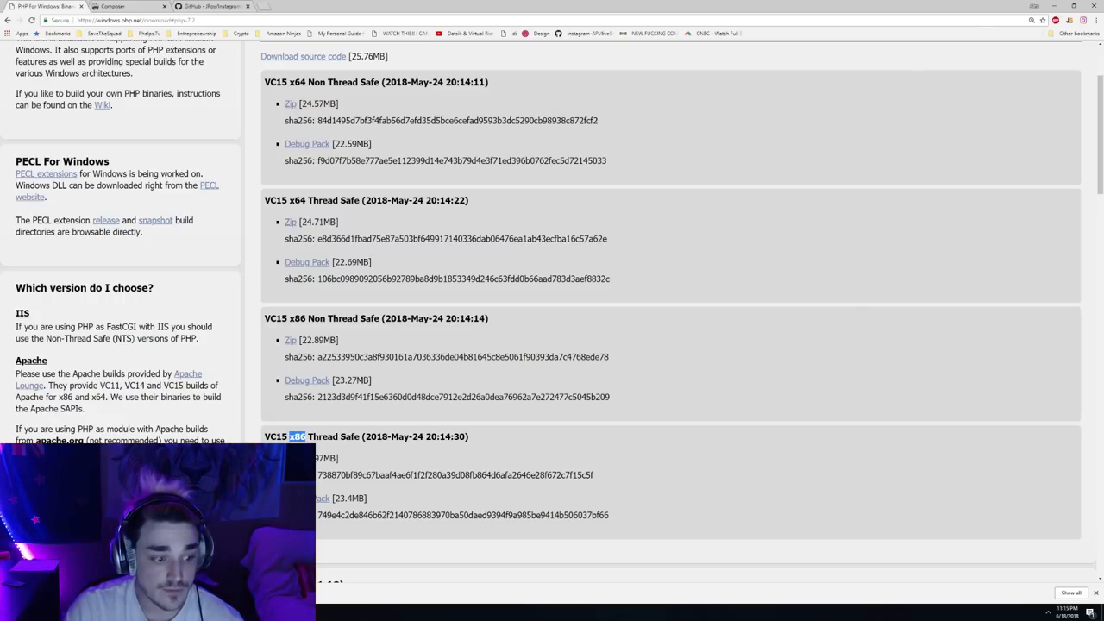
left_click(113, 6)
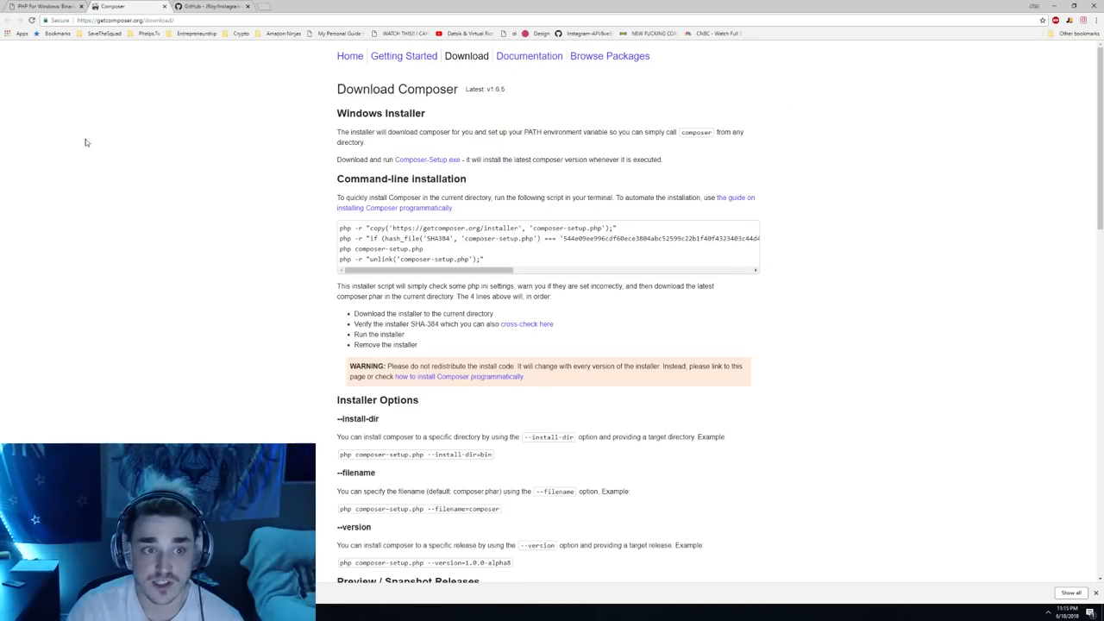
Download Composer-Setup.exe and the InstagramLive-PHP repository as a ZIP from GitHub.
double_click(405, 159)
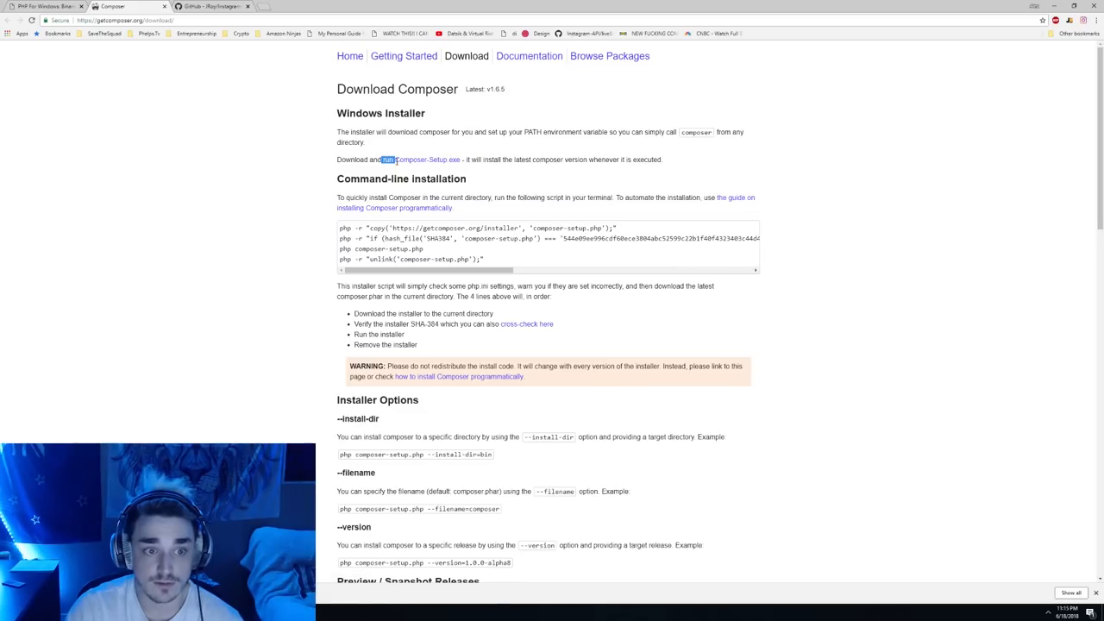
left_click(424, 160)
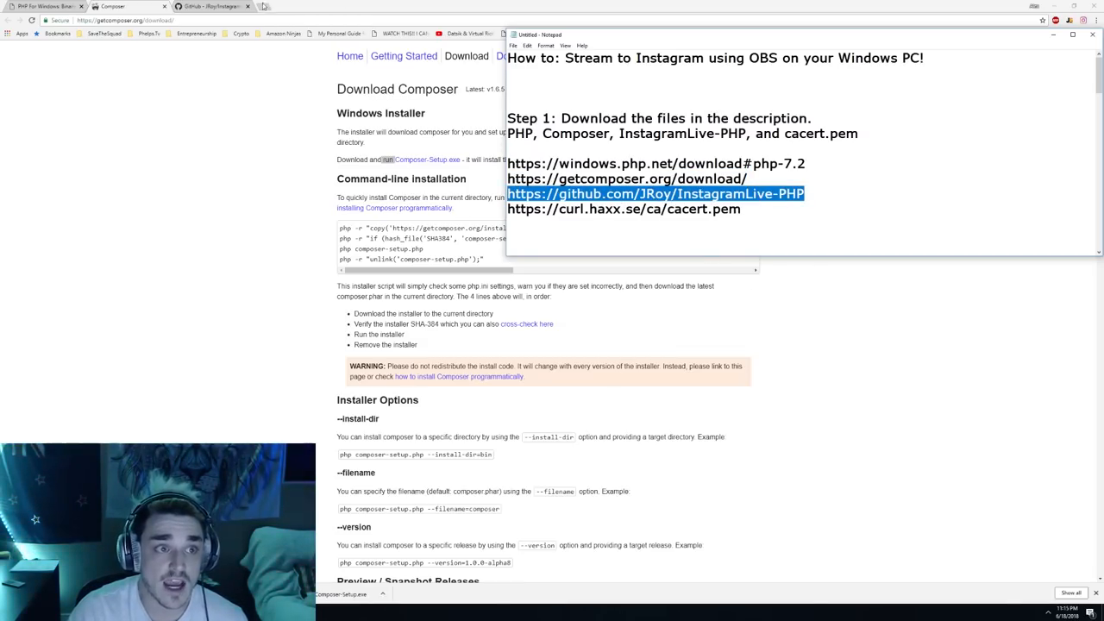
left_click(212, 6)
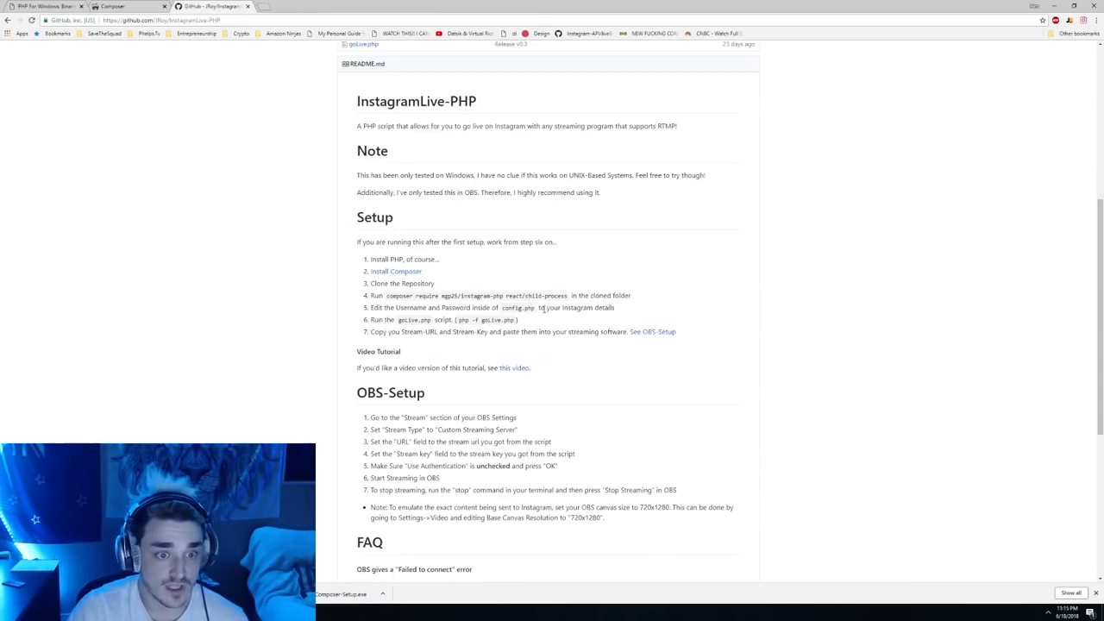
scroll("up", 3)
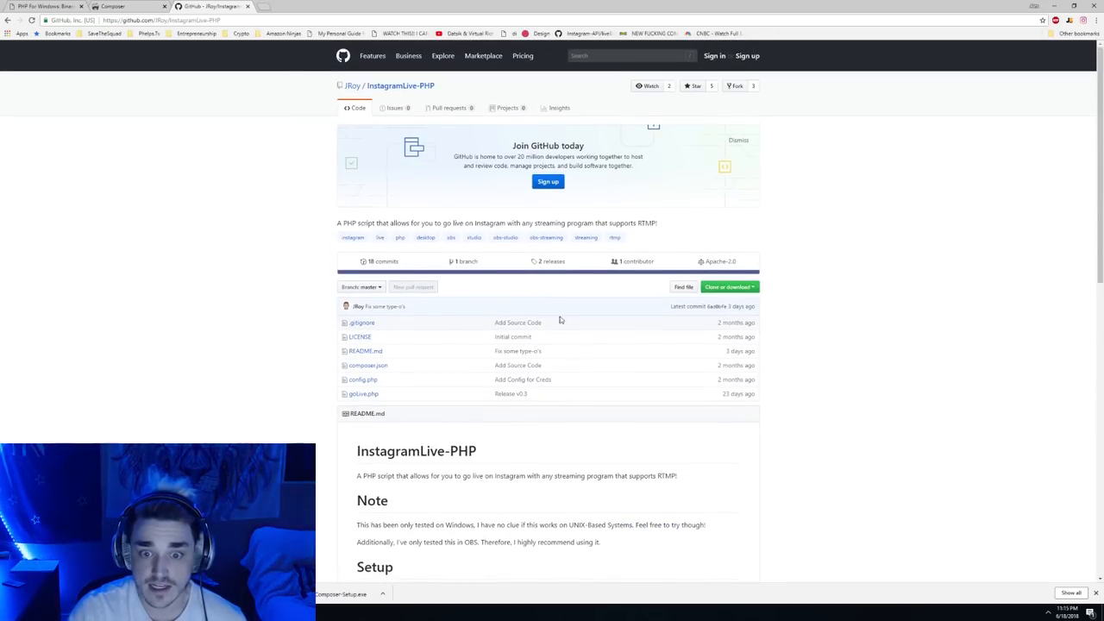
left_click(727, 287)
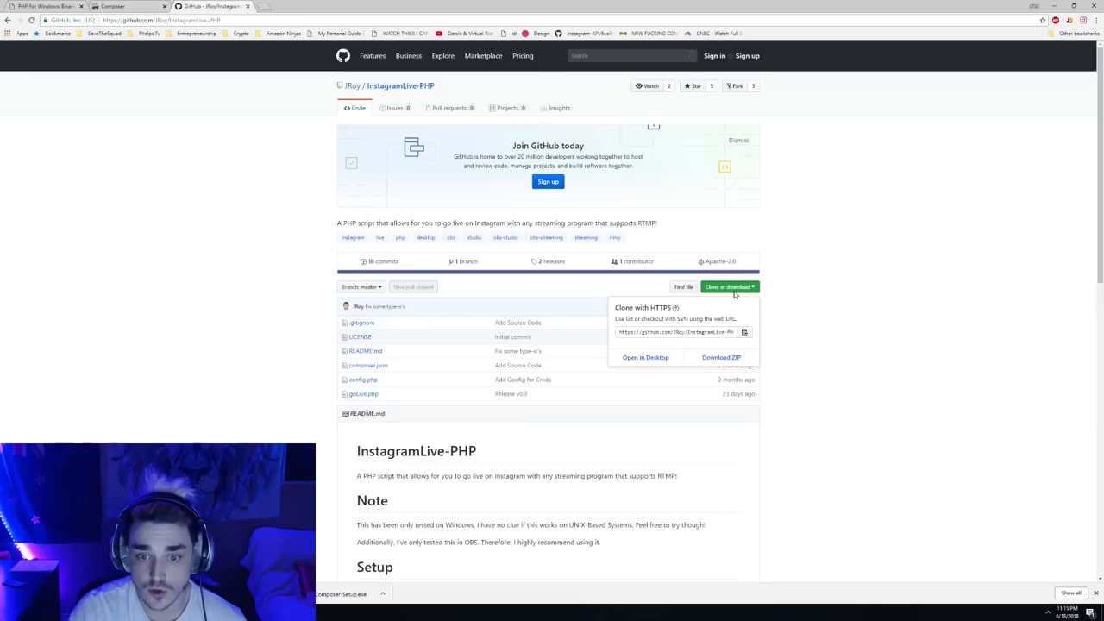
left_click(721, 357)
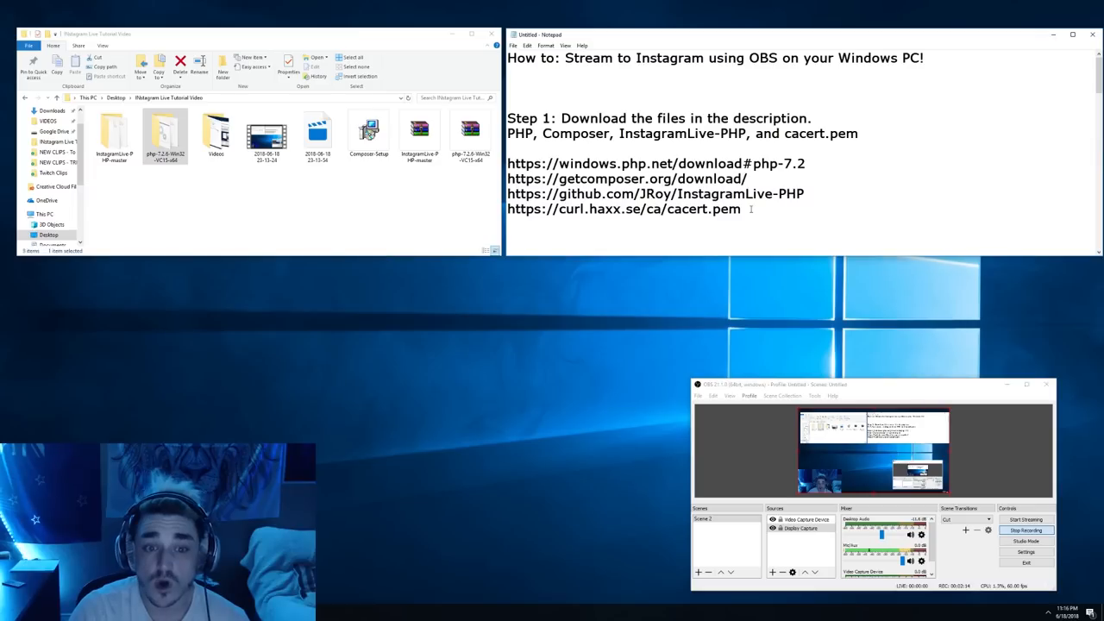
triple_click(623, 208)
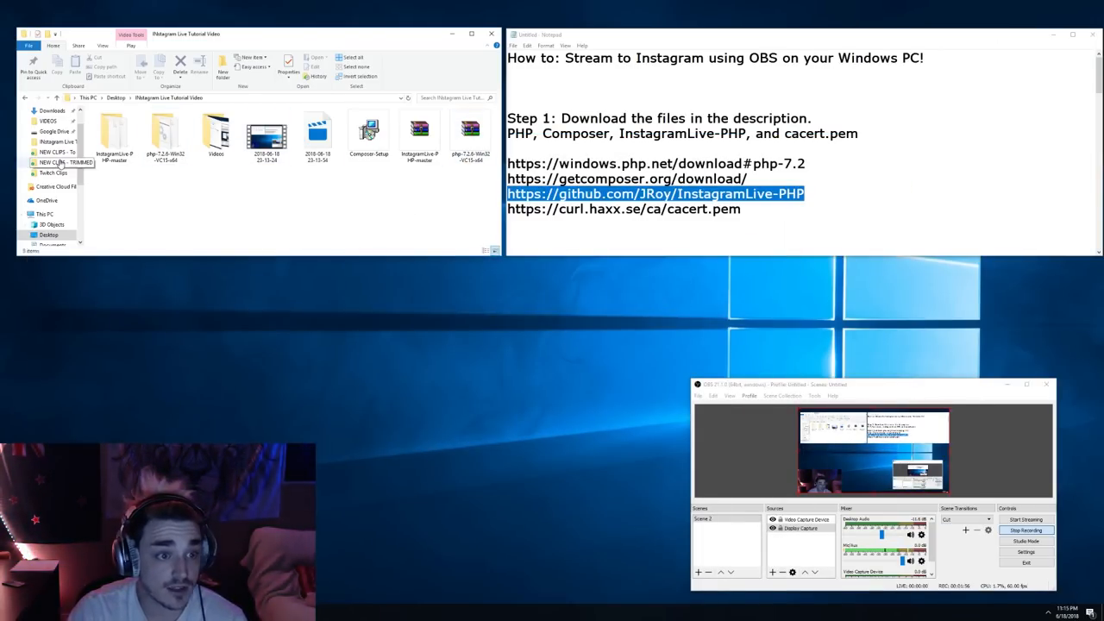
left_click(470, 134)
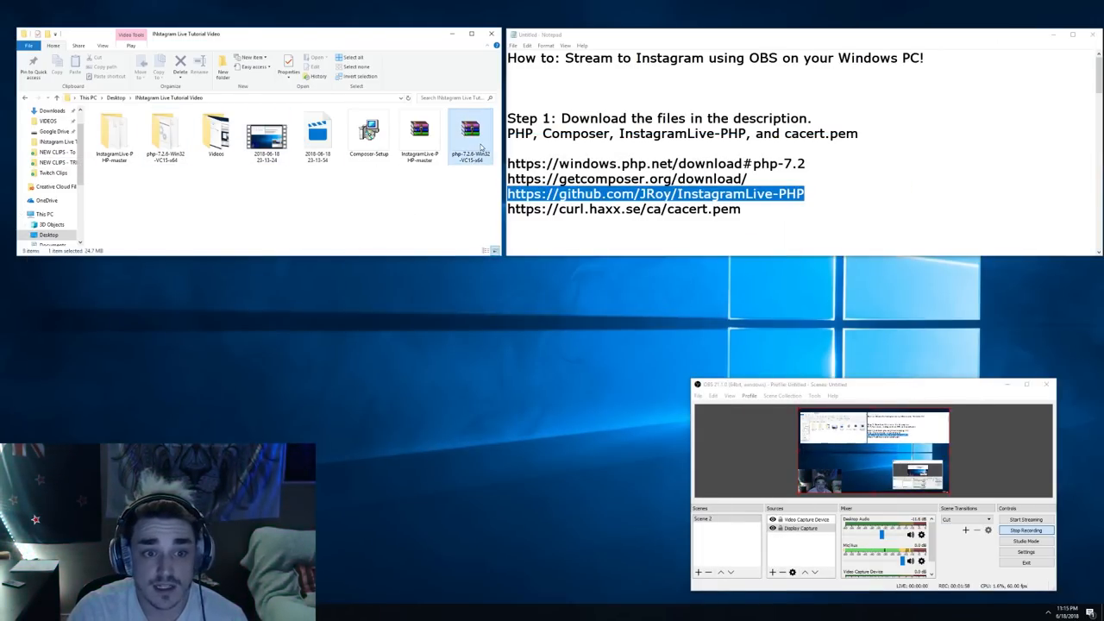
right_click(471, 134)
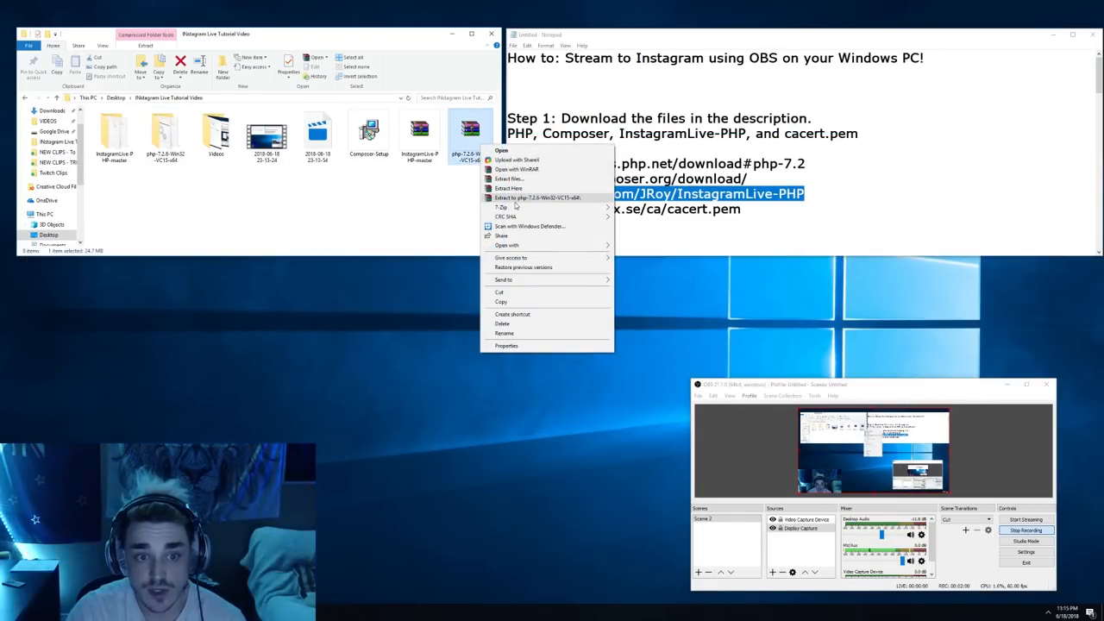
right_click(420, 129)
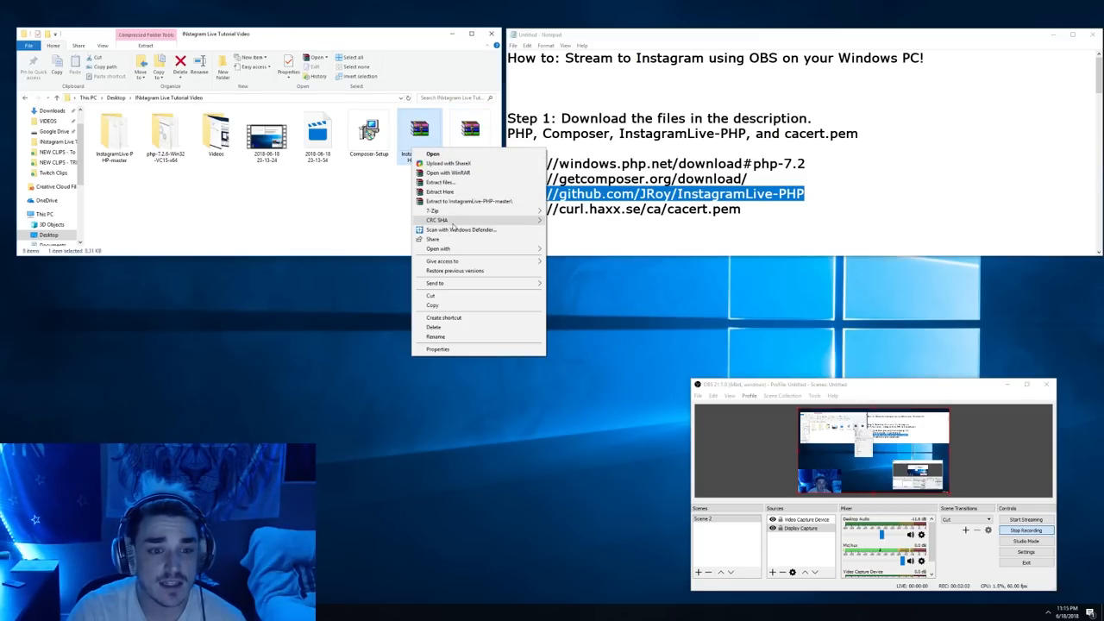
mouse_move(464, 204)
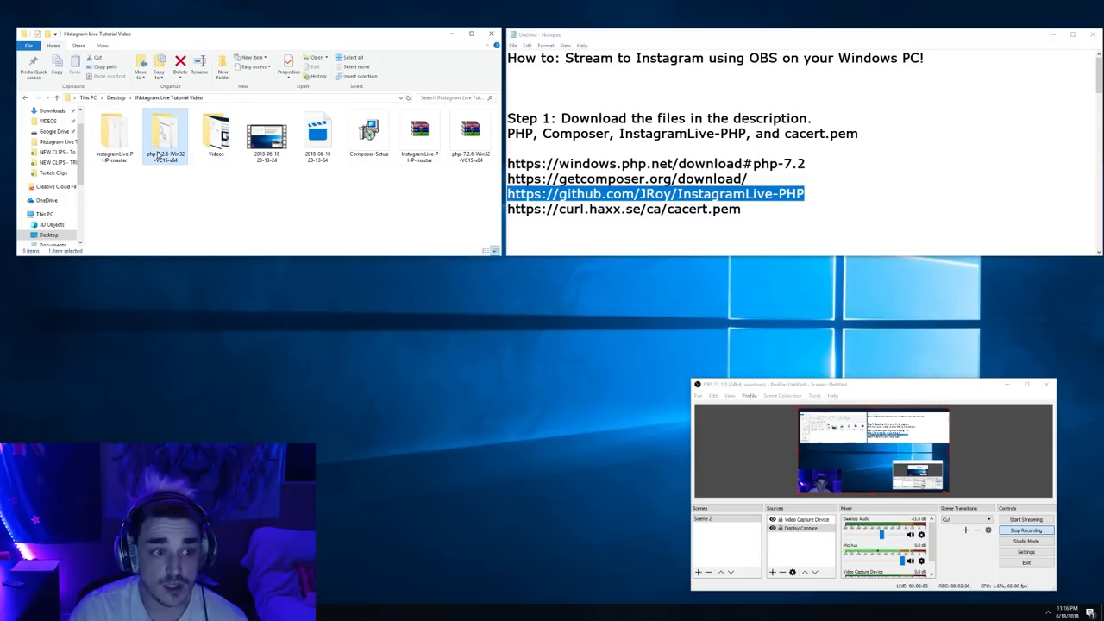
Open the extracted PHP folder, test-run PHP, and copy cacert.pem.
left_click(113, 130)
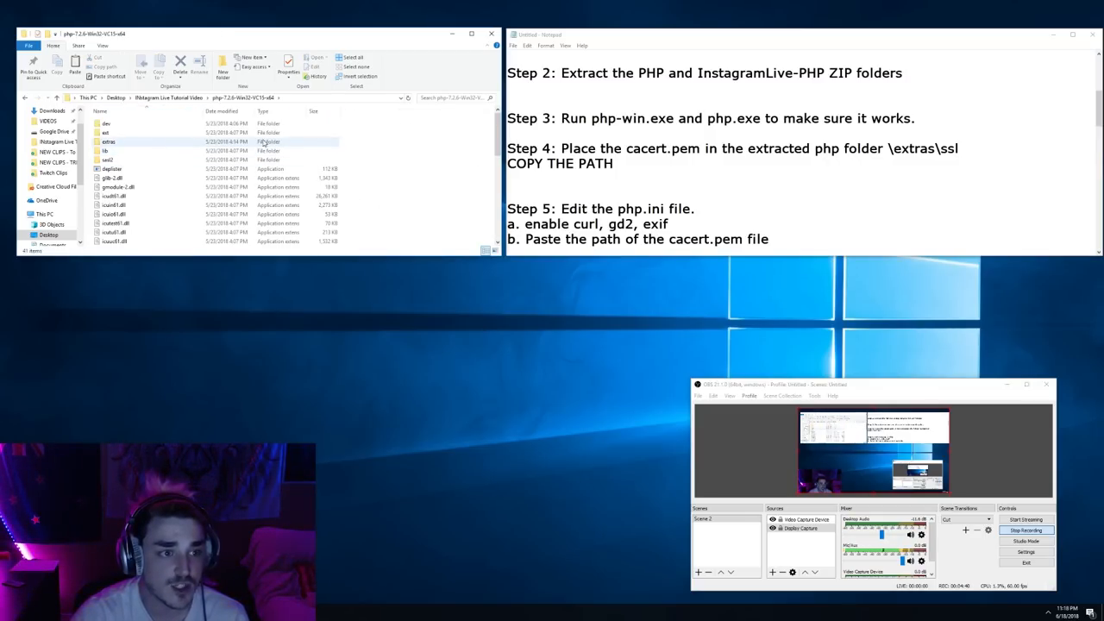
scroll("down", 3)
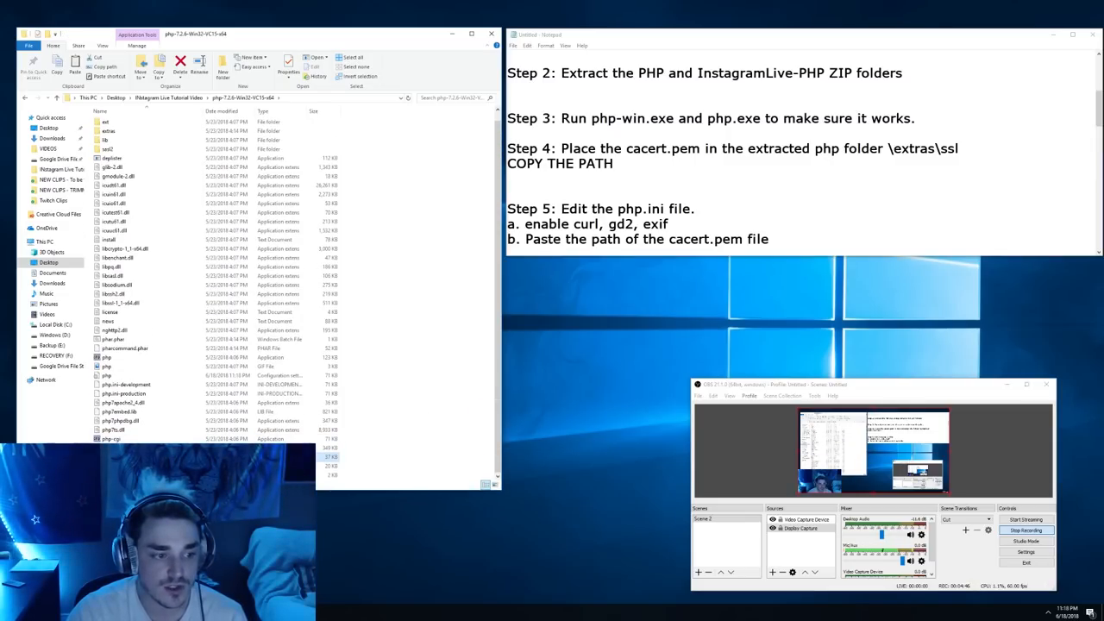
double_click(106, 358)
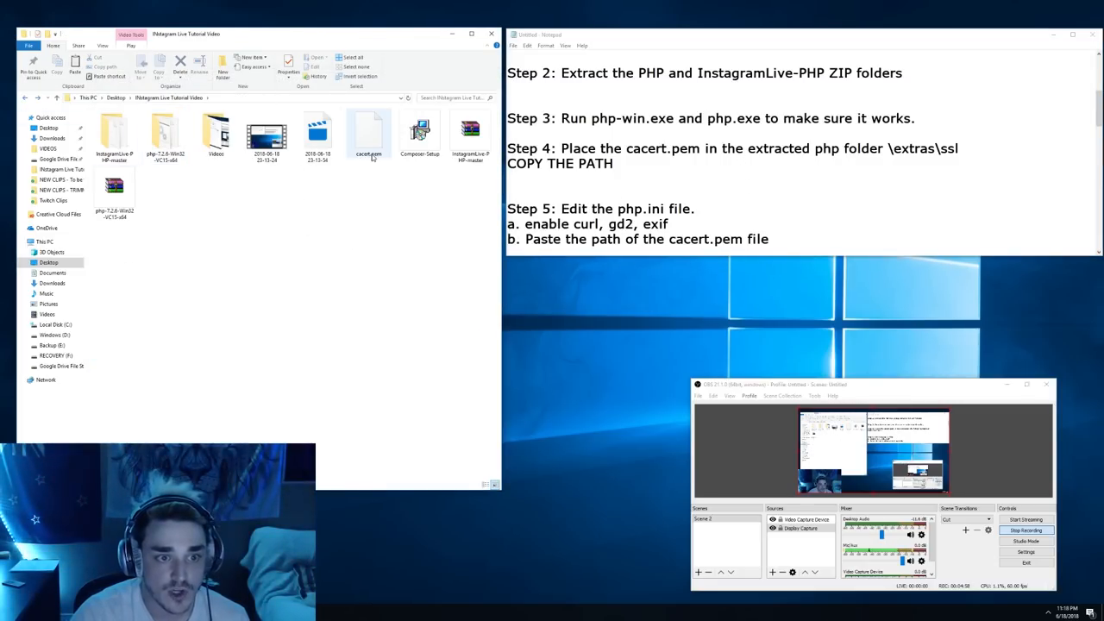
left_click(369, 132)
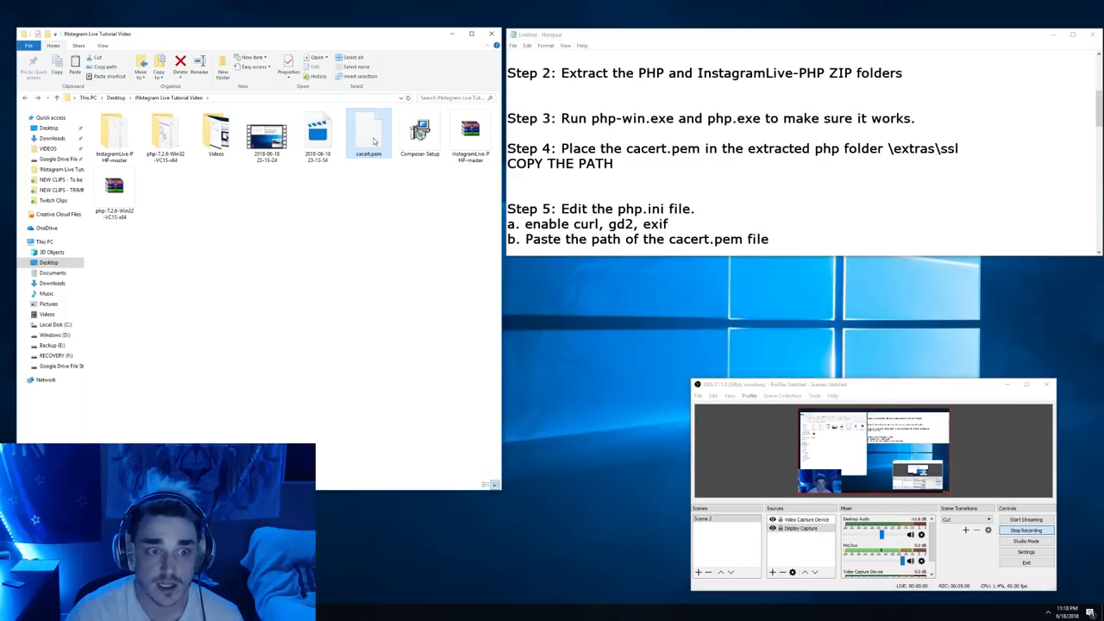
right_click(368, 133)
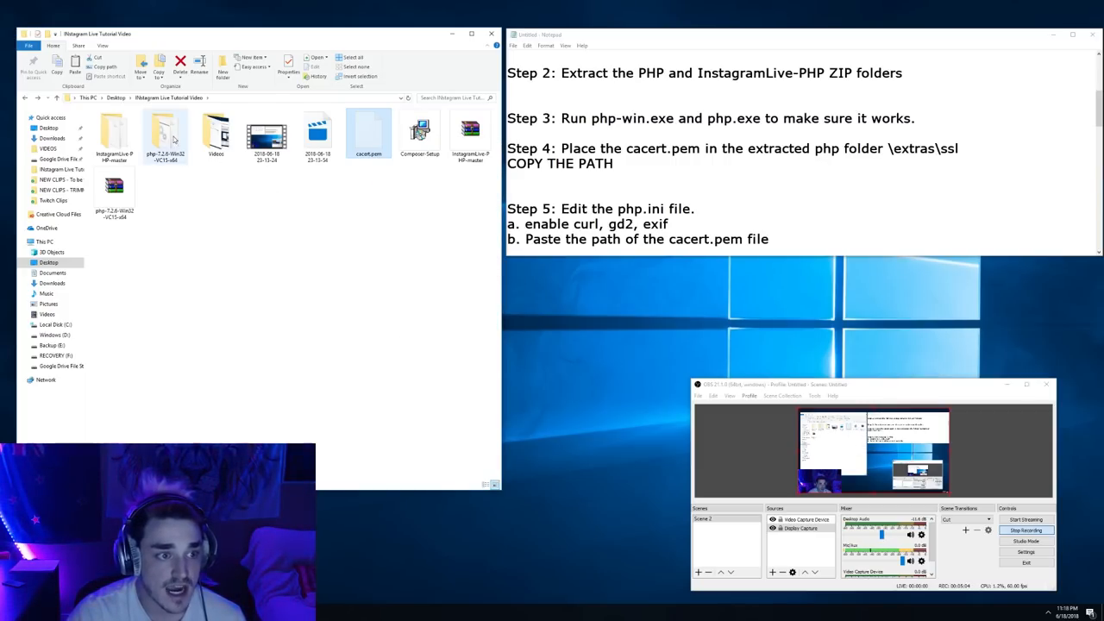
Put cacert.pem inside php-7.2.6-Win32-VC15-x64\extras\ssl.
double_click(164, 134)
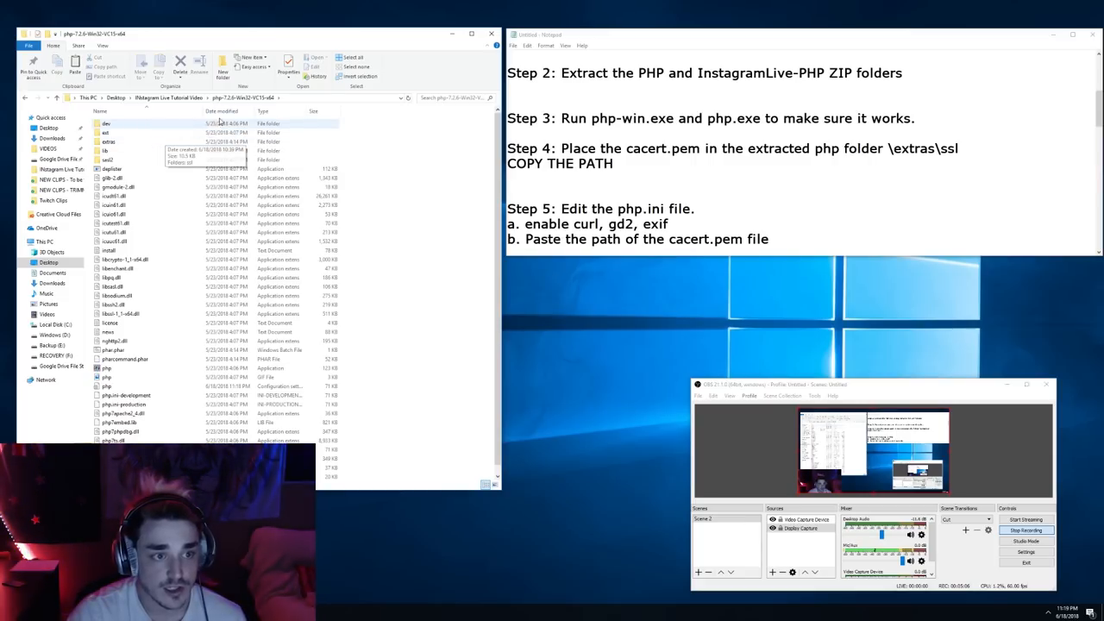
double_click(109, 141)
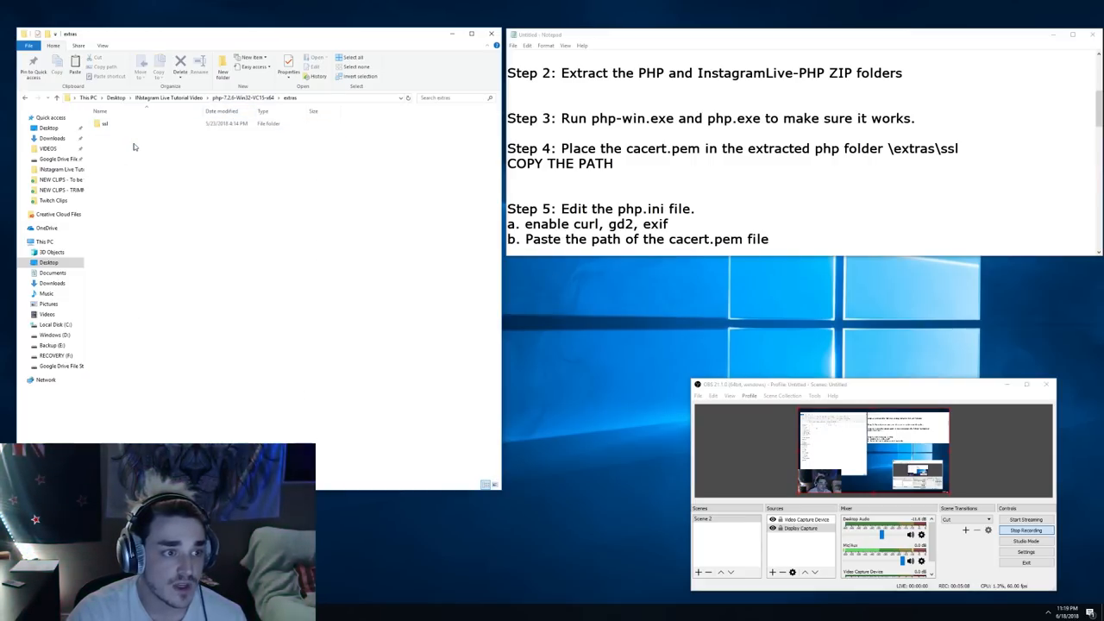
double_click(104, 123)
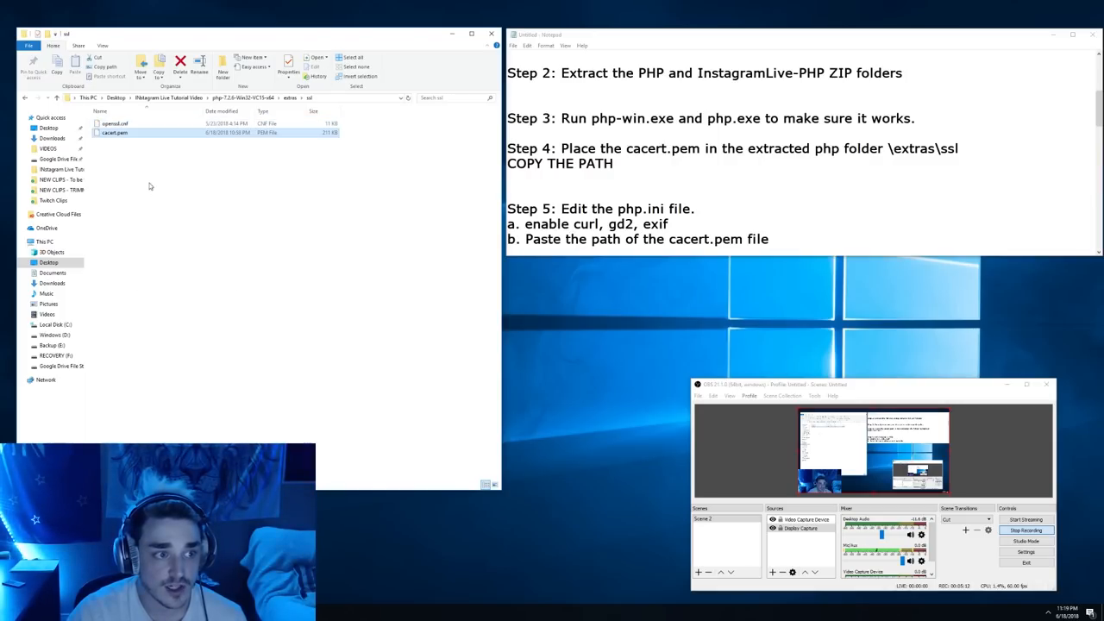
mouse_move(114, 124)
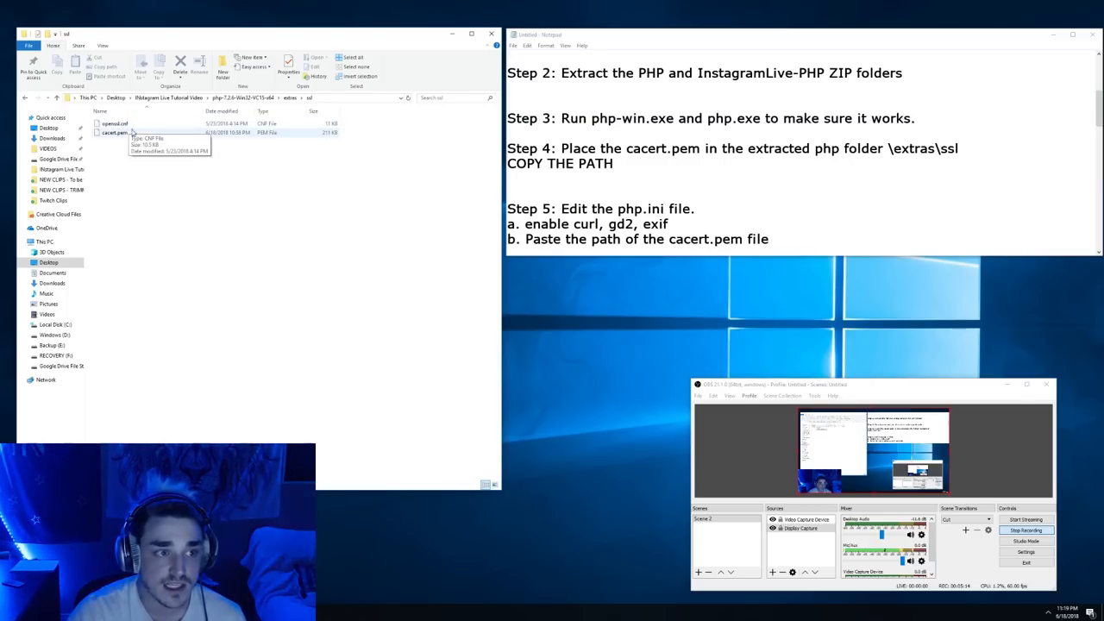
mouse_move(221, 139)
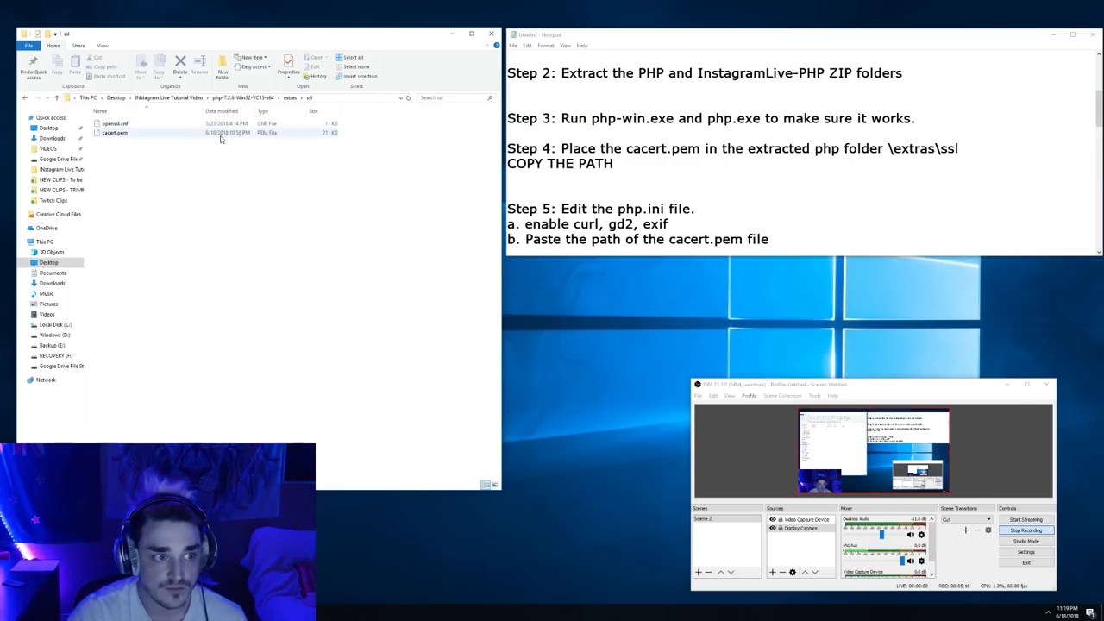
left_click(25, 97)
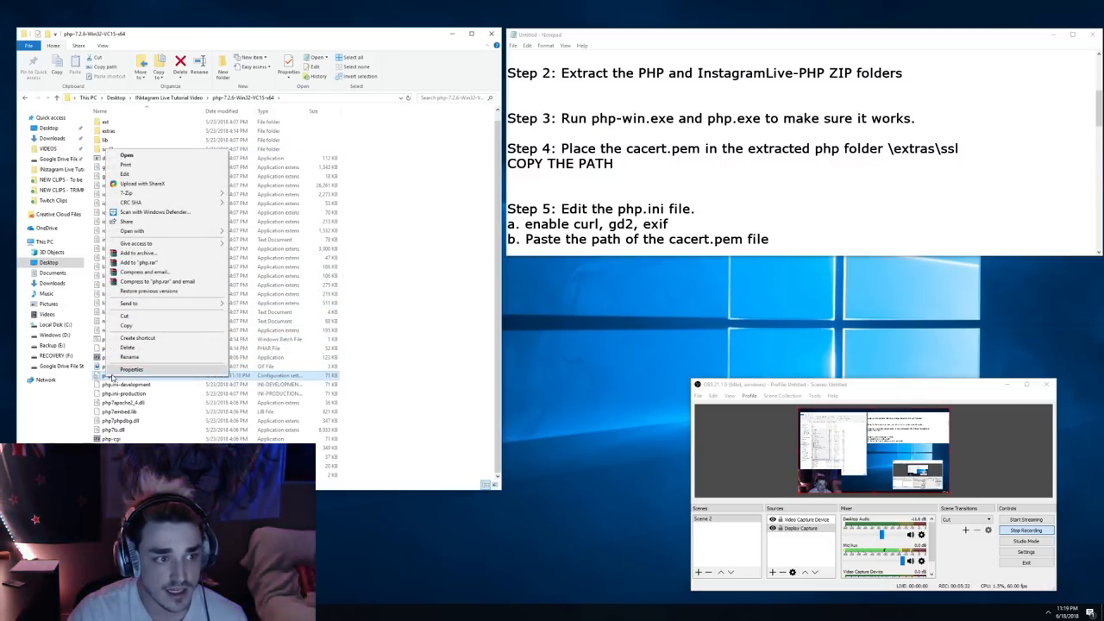
Open php.ini in Notepad and search it for curl.
left_click(131, 230)
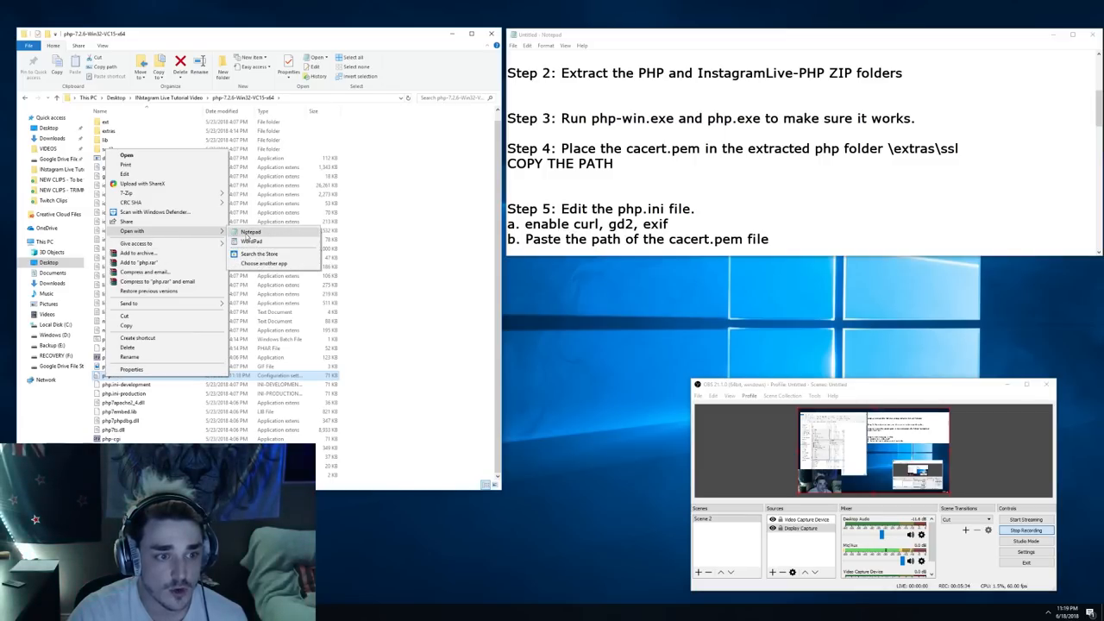
left_click(250, 231)
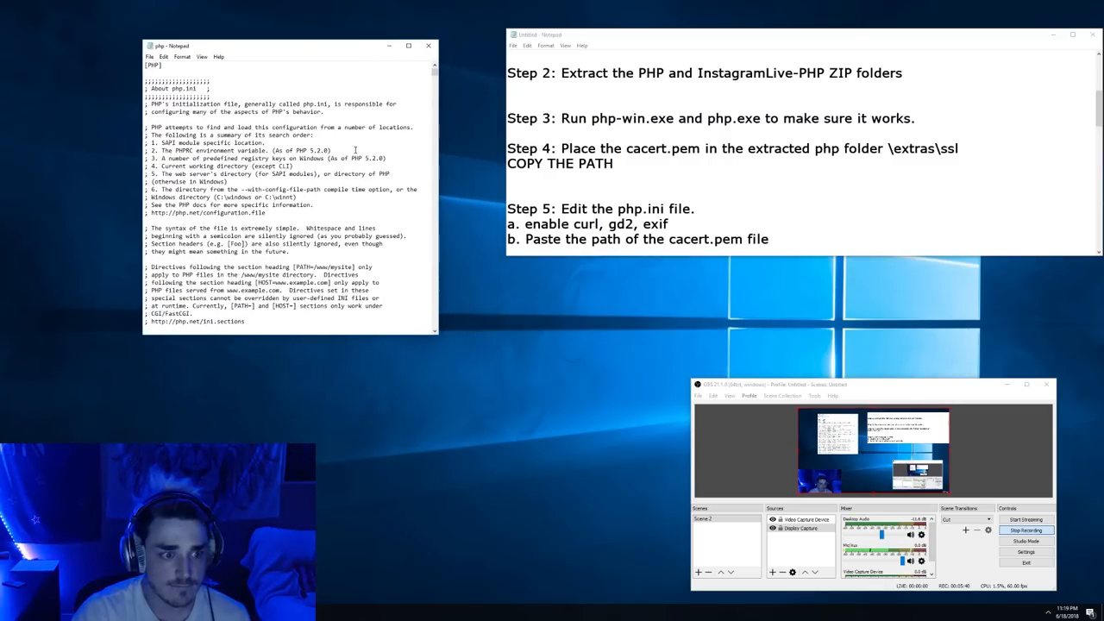
key("Ctrl+f")
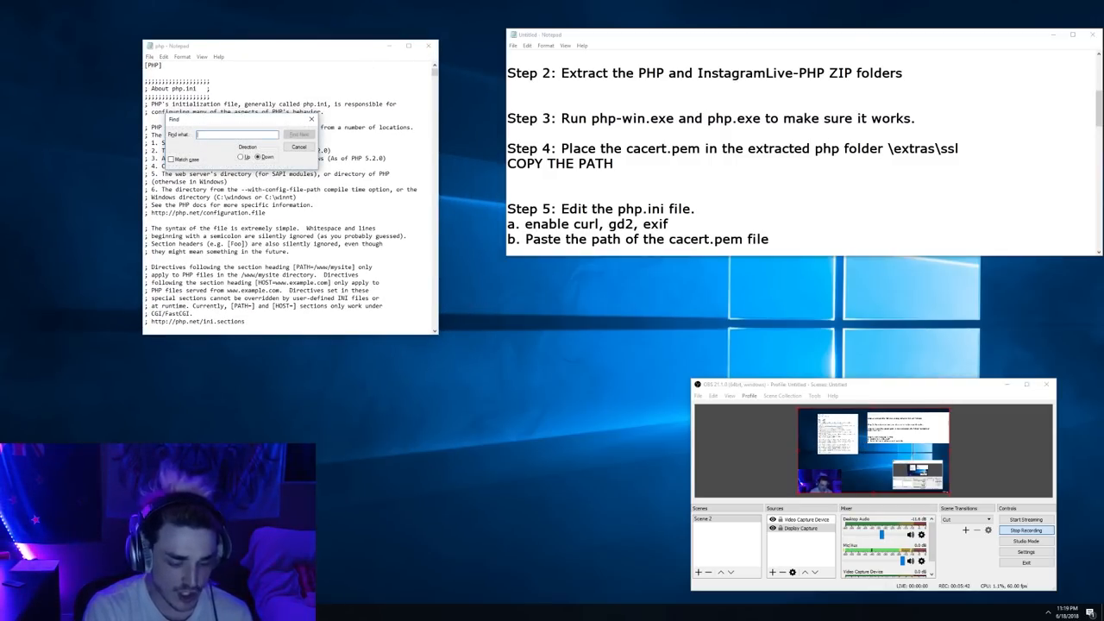
type("curl")
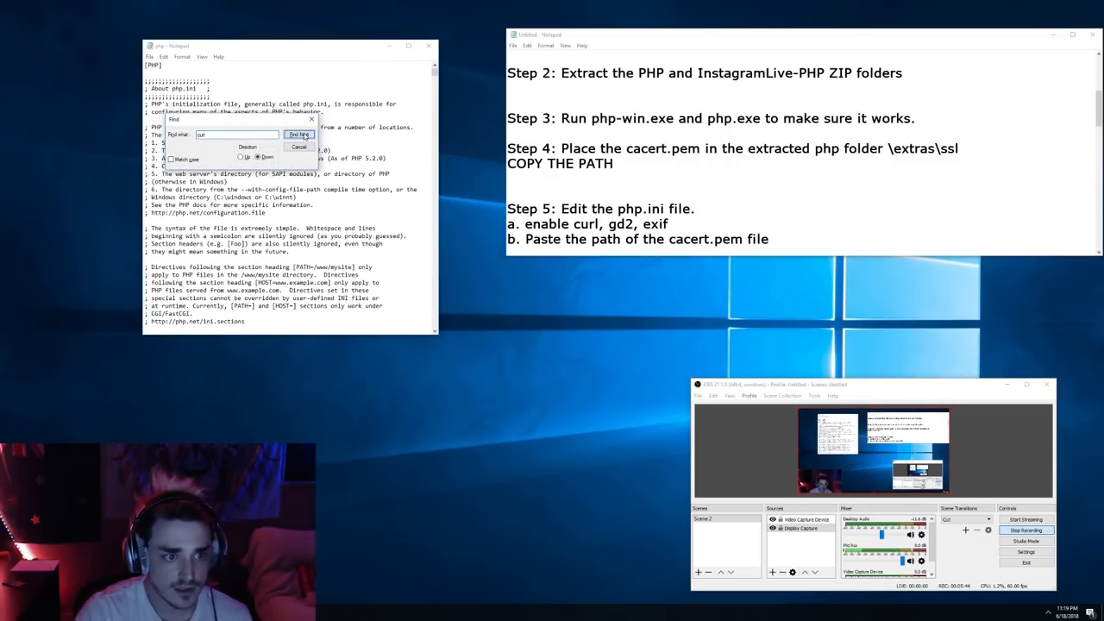
left_click(299, 134)
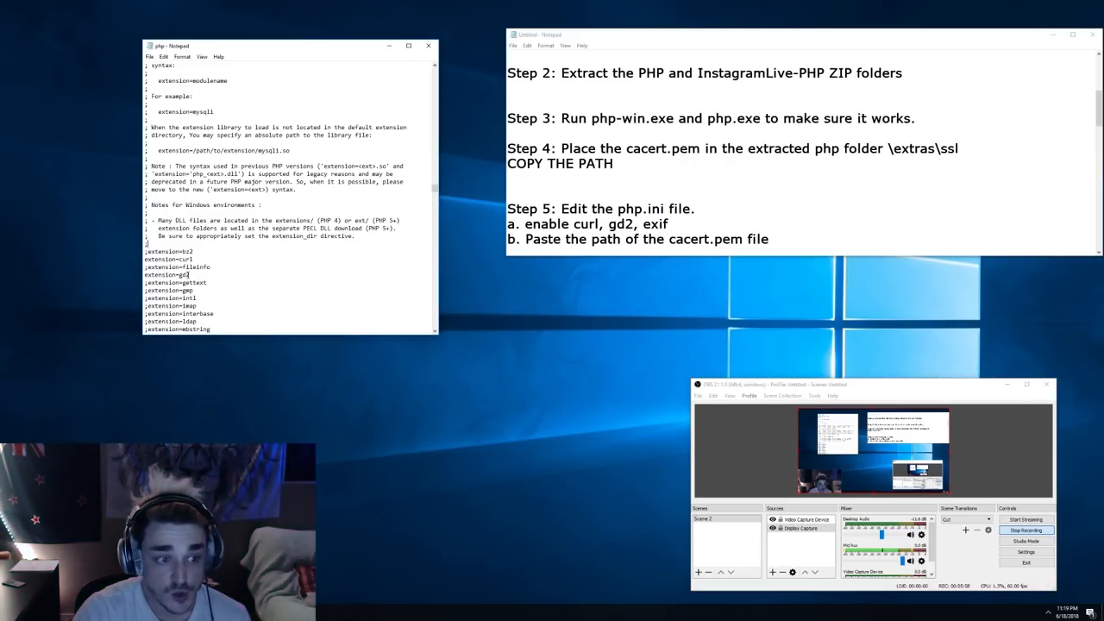
Step through the curl matches to reach the [curl] section's cainfo setting.
scroll("down", 3)
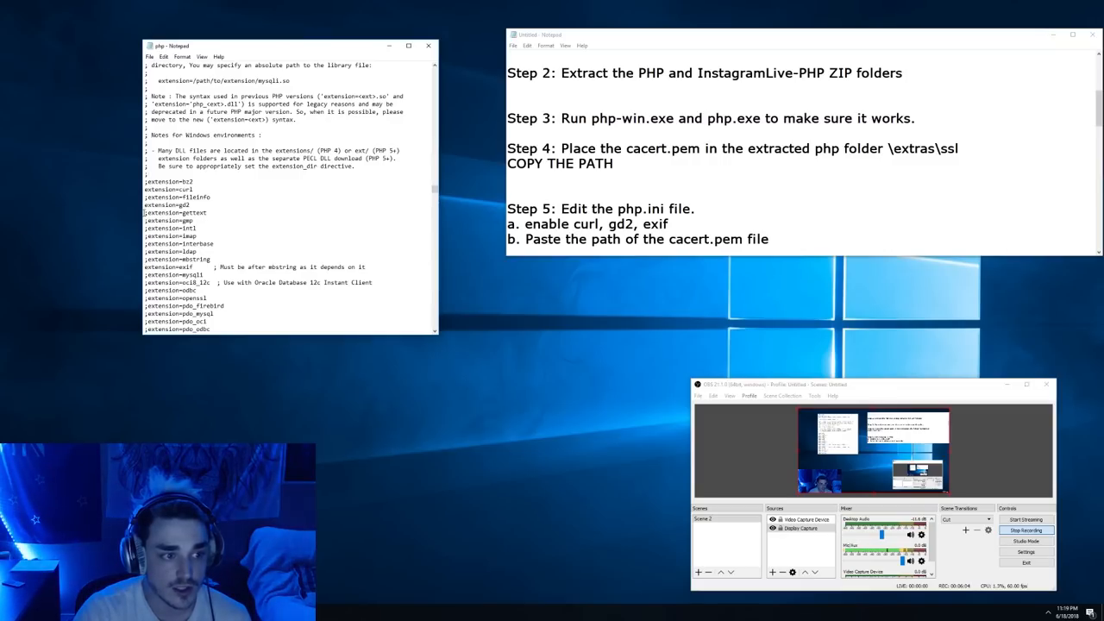
scroll("down", 3)
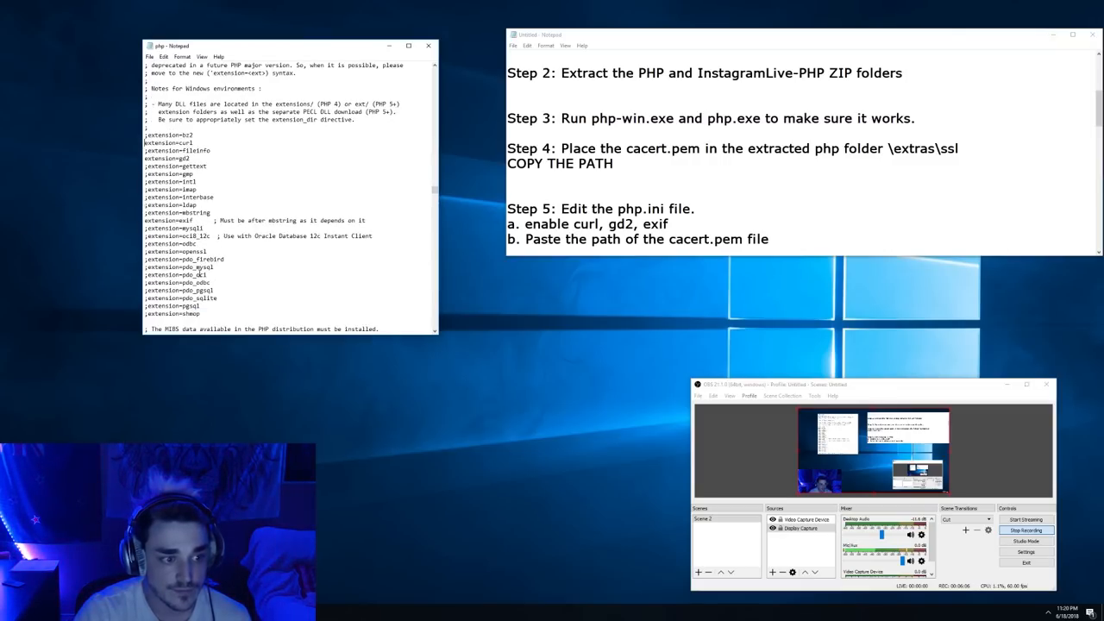
scroll("down", 3)
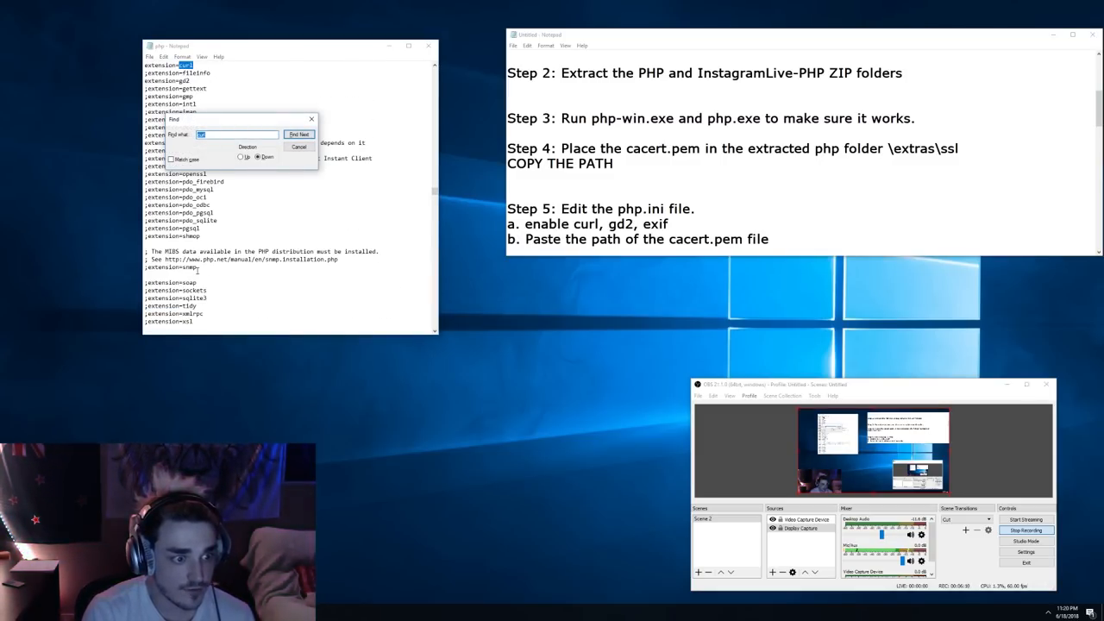
left_click(300, 134)
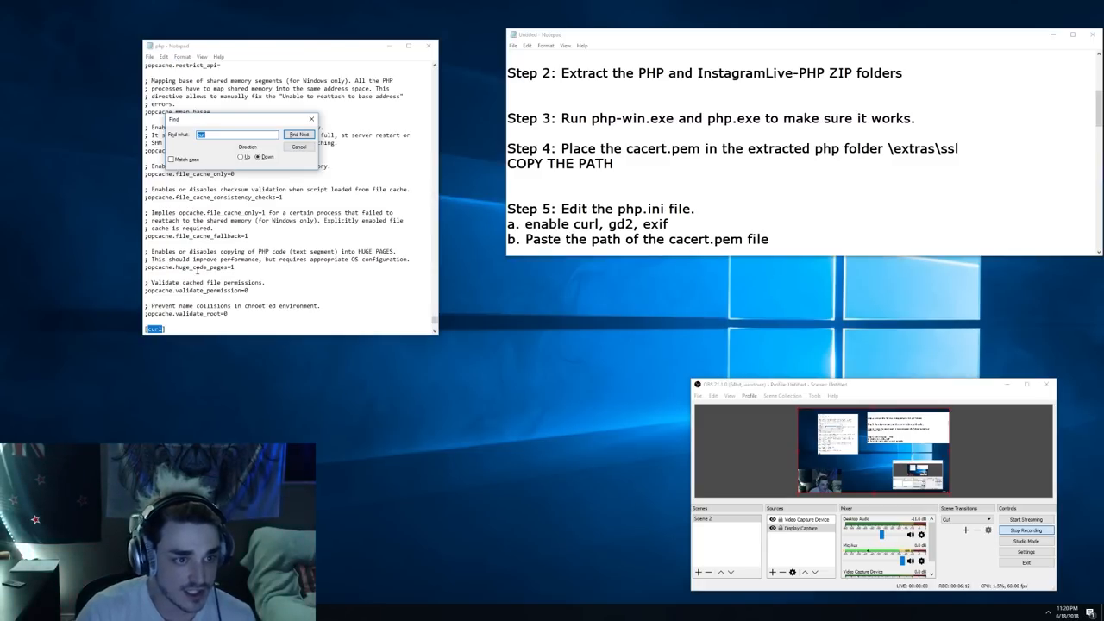
left_click(300, 133)
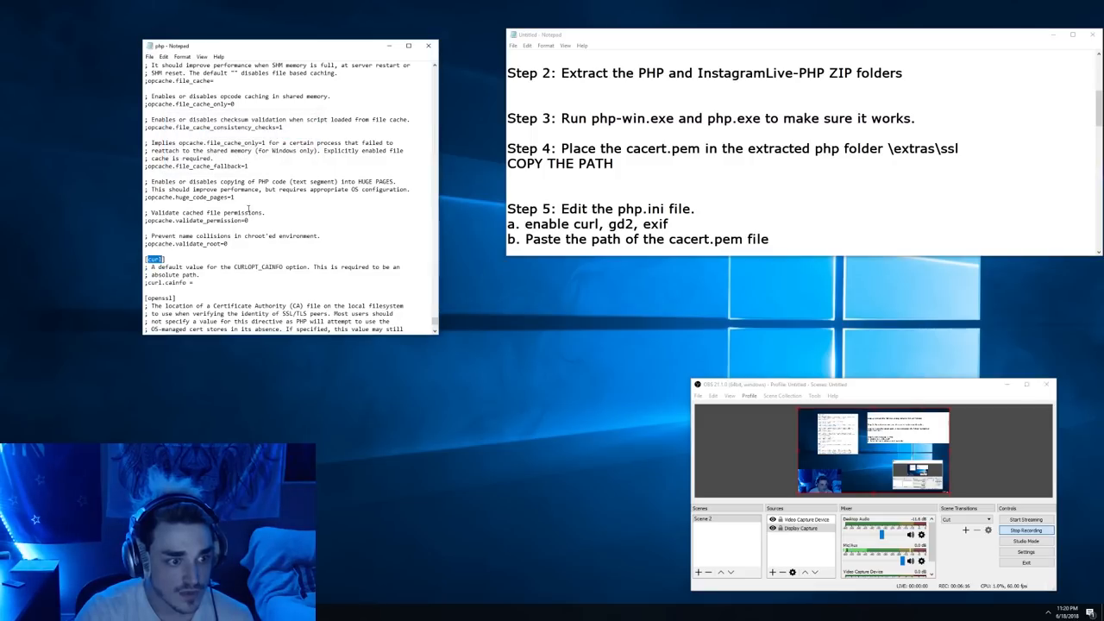
Point curl.cainfo at the extras\ssl folder path followed by cacert.pem.
scroll("down", 3)
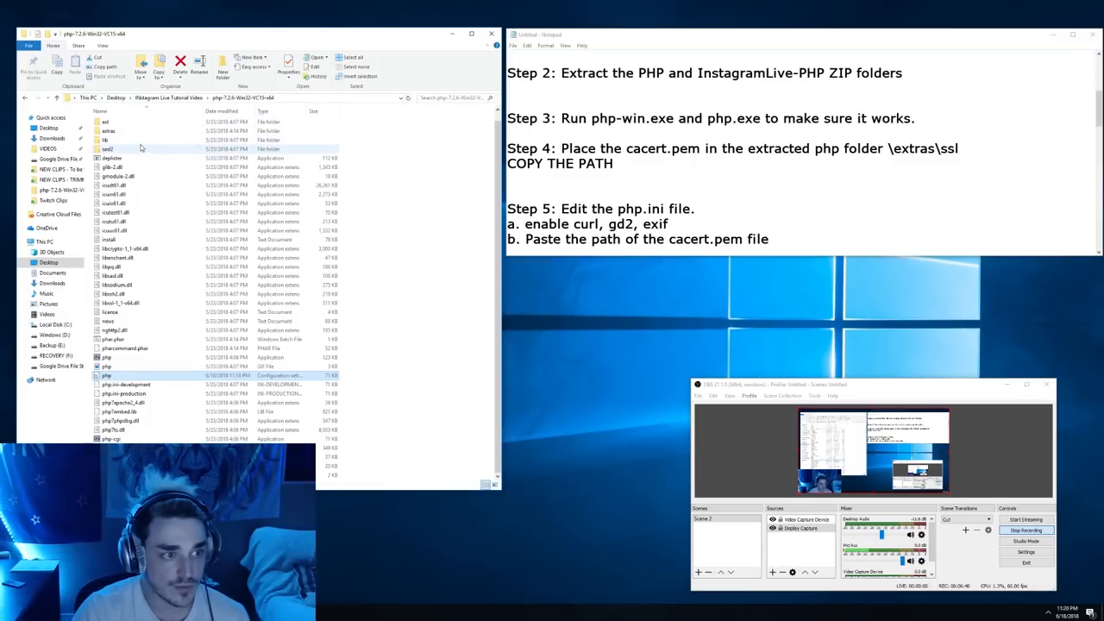
double_click(107, 148)
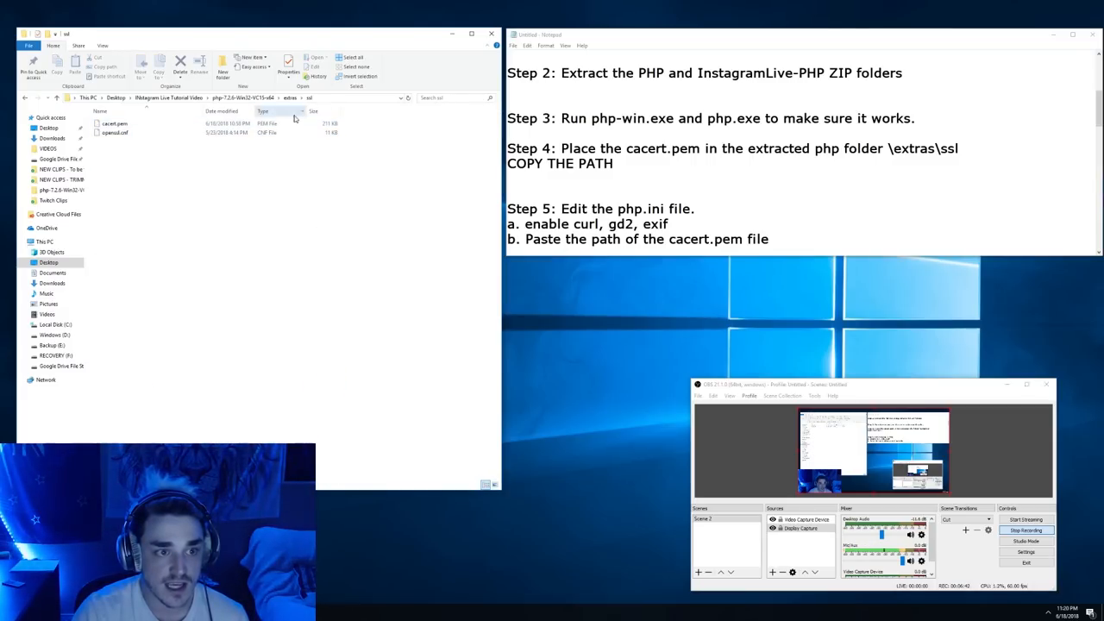
left_click(215, 97)
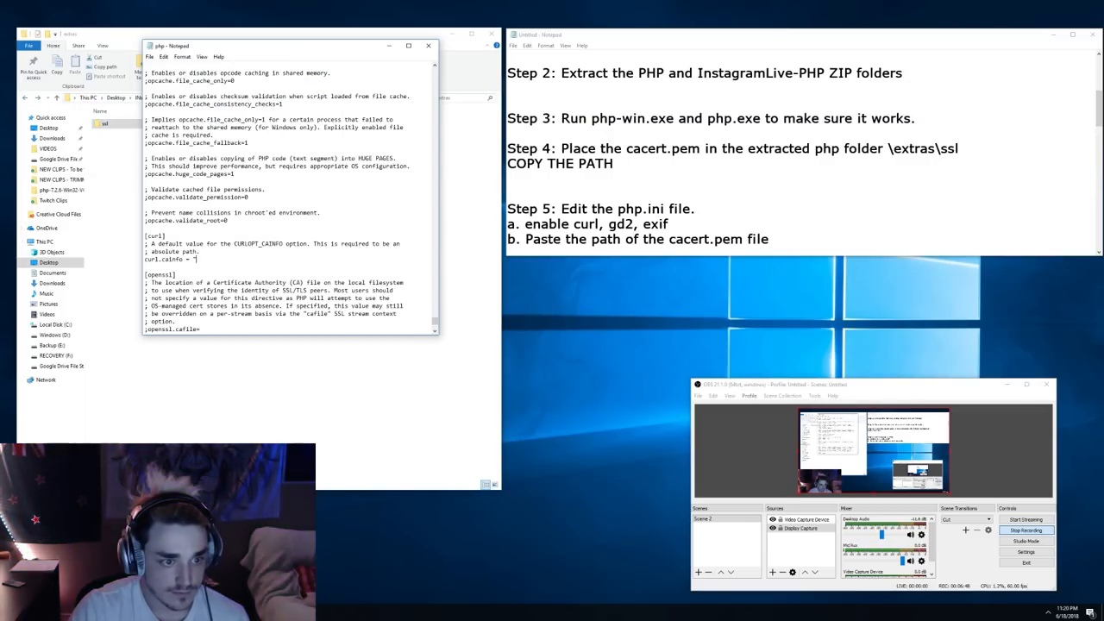
scroll("down", 3)
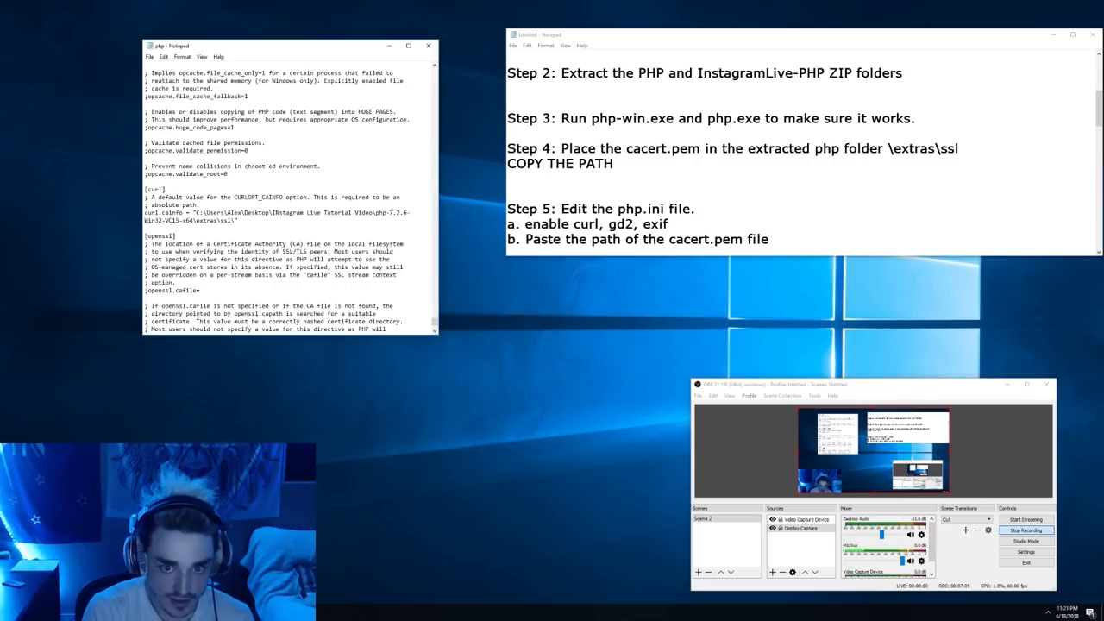
type("cacert.pem")
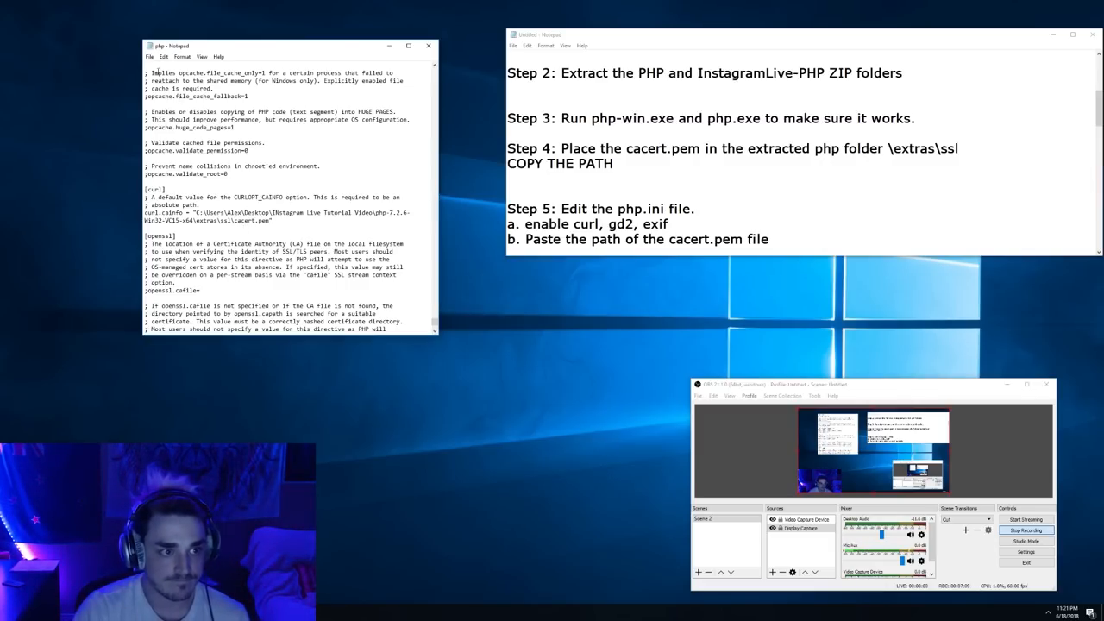
scroll("down", 3)
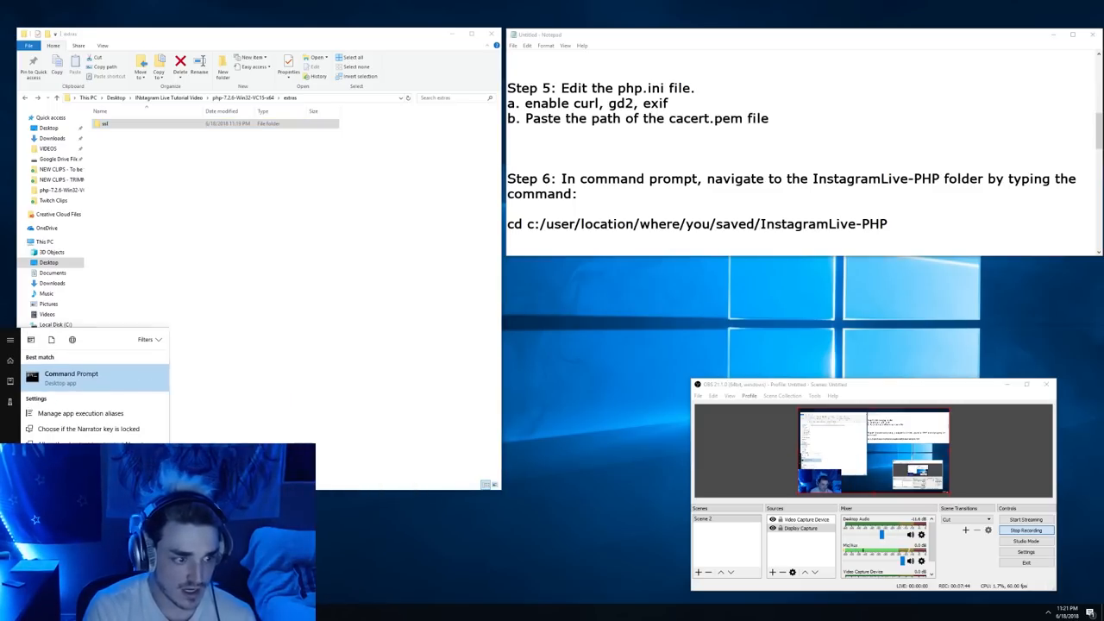
Launch Command Prompt using its Run as administrator option.
right_click(71, 378)
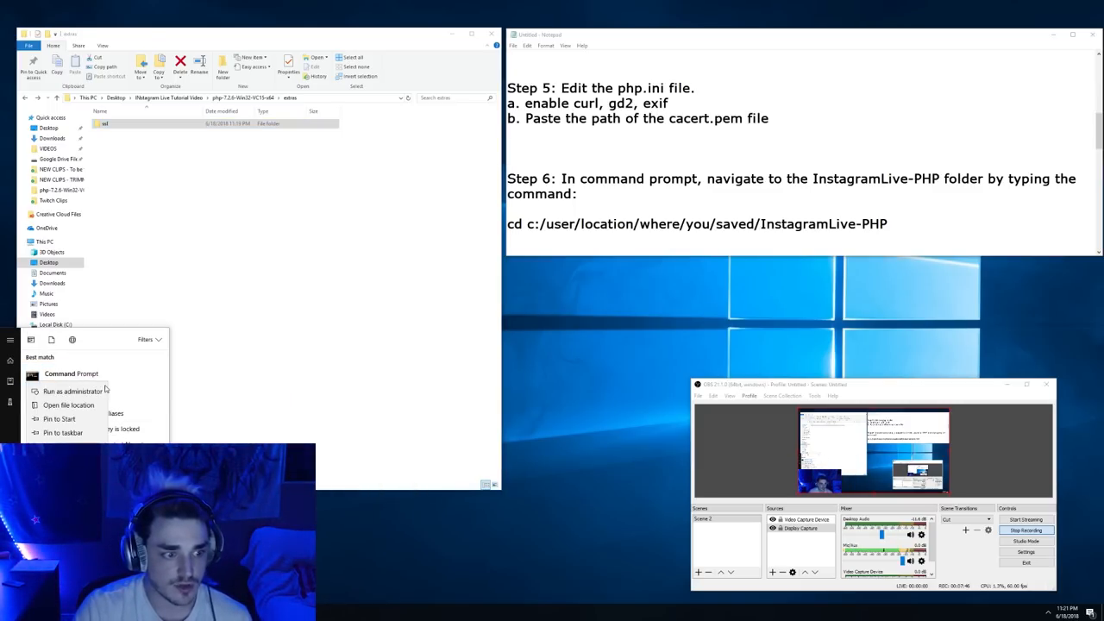
left_click(72, 391)
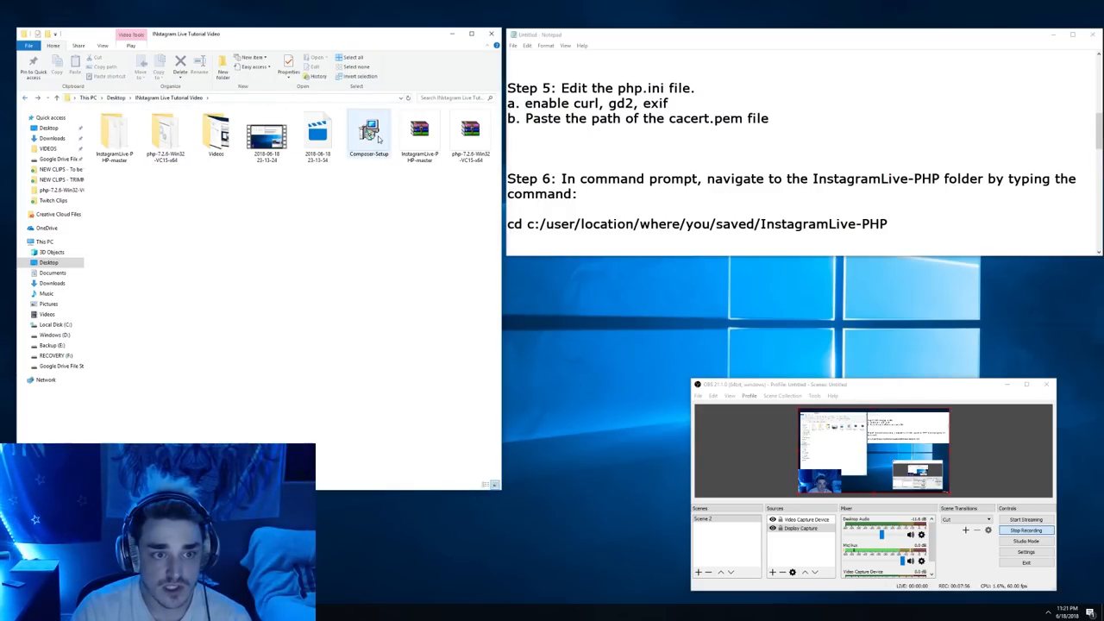
Run Composer-Setup with default install type, detected PHP and no proxy, then finish.
double_click(368, 127)
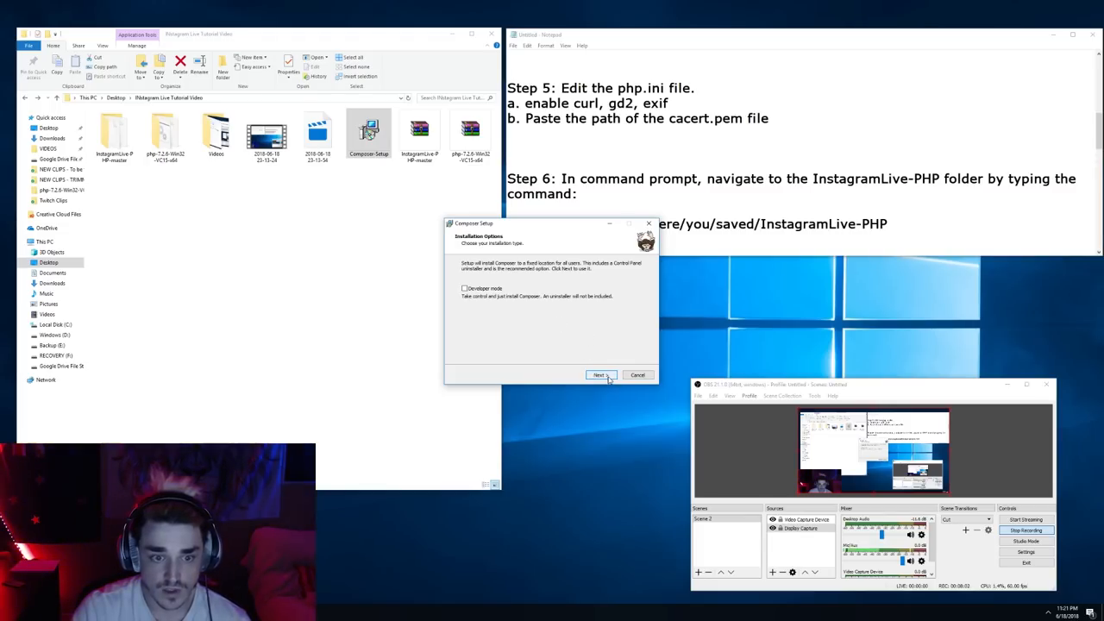
left_click(599, 375)
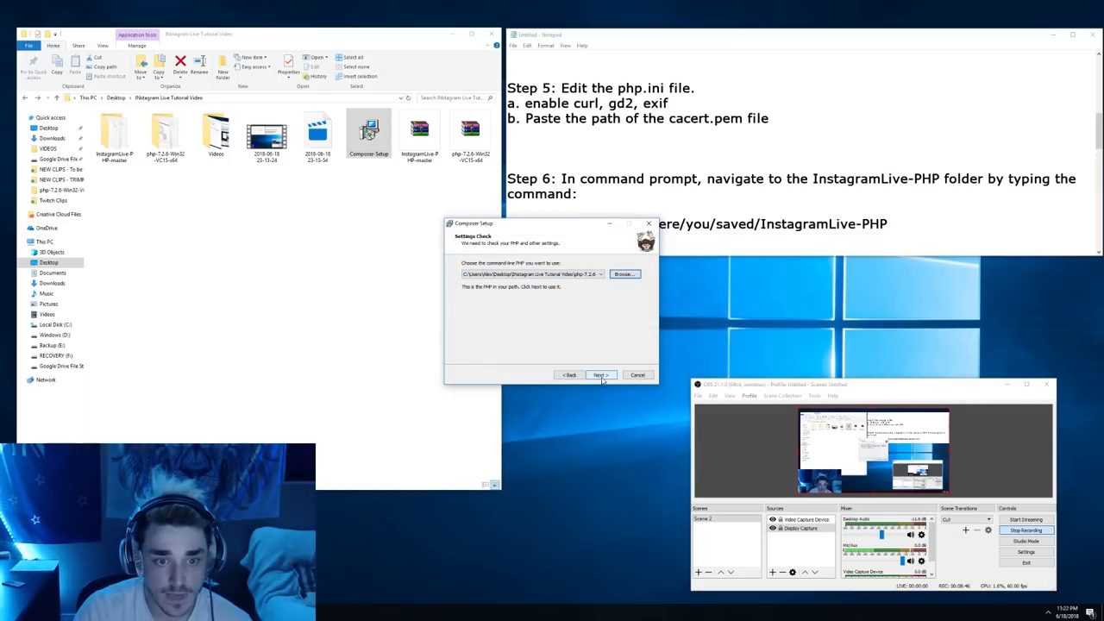
left_click(601, 375)
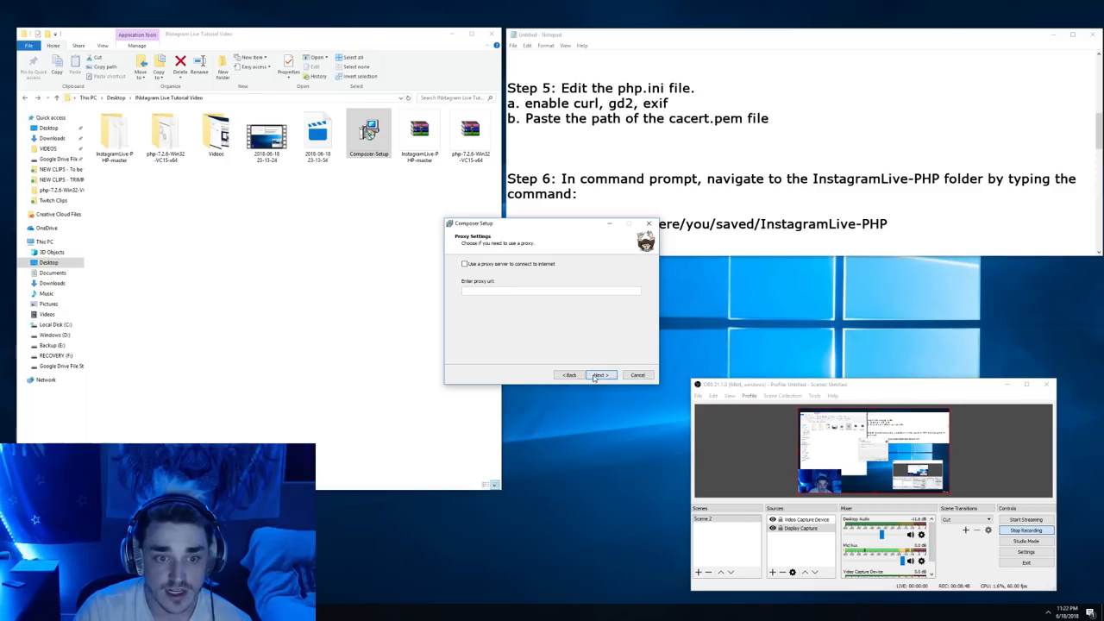
left_click(601, 374)
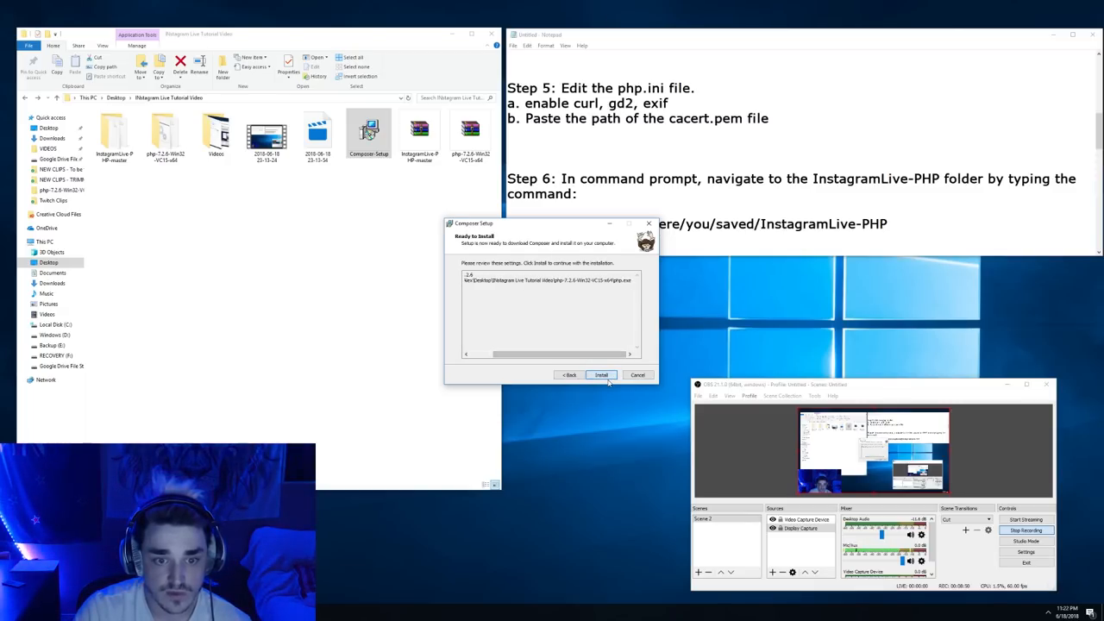
left_click(602, 374)
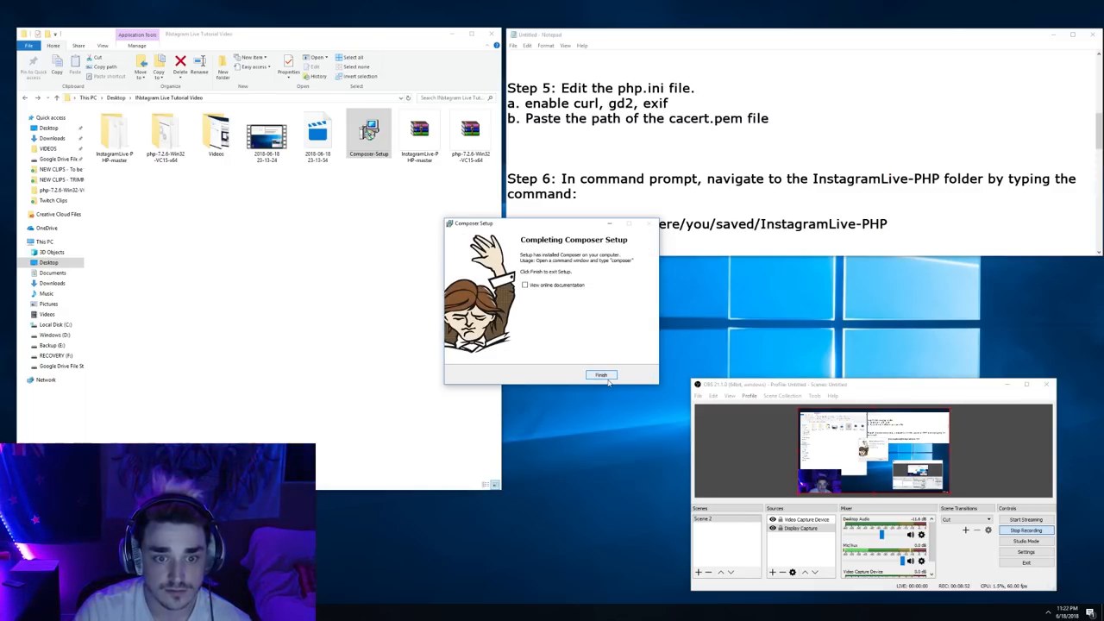
left_click(601, 374)
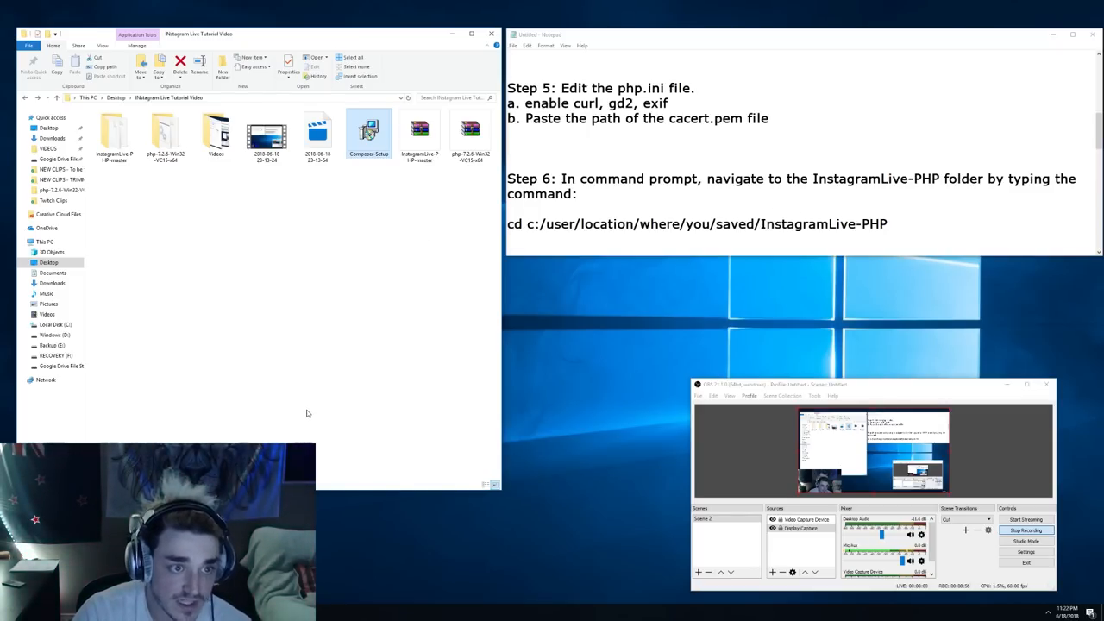
mouse_move(429, 393)
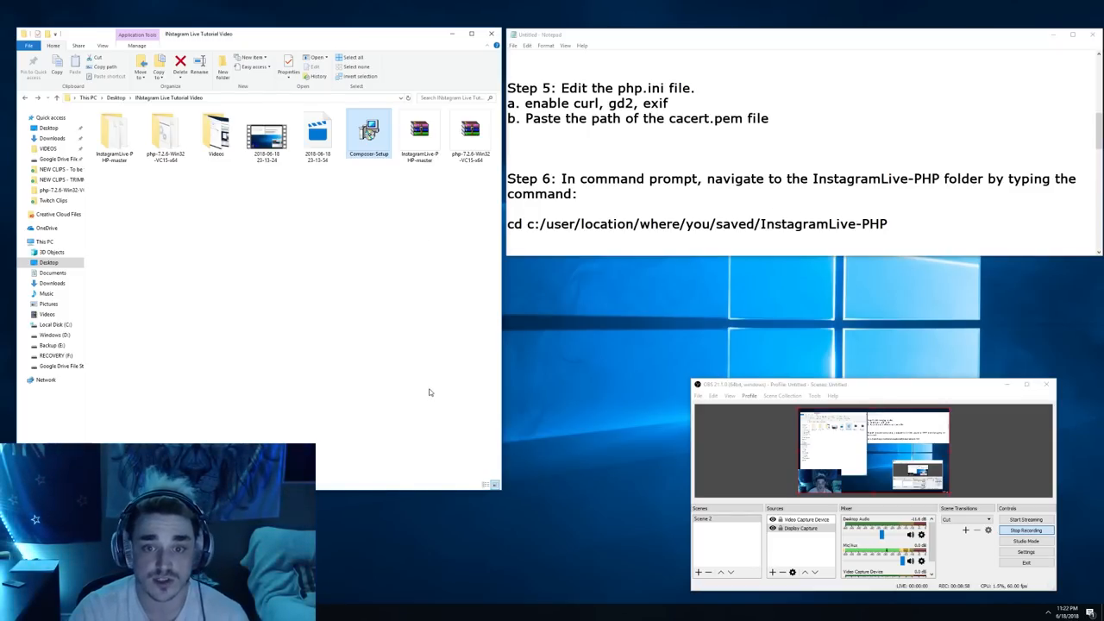
cd into InstagramLive-PHP-master and composer require mgp25/instagram-php and react/child-process.
double_click(863, 224)
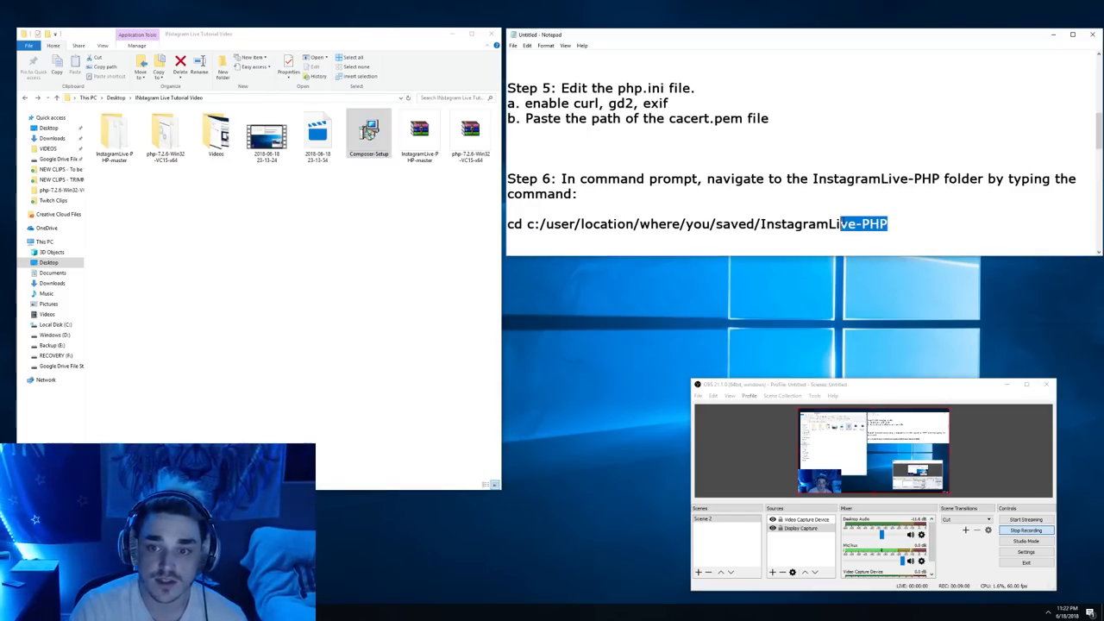
scroll("down", 3)
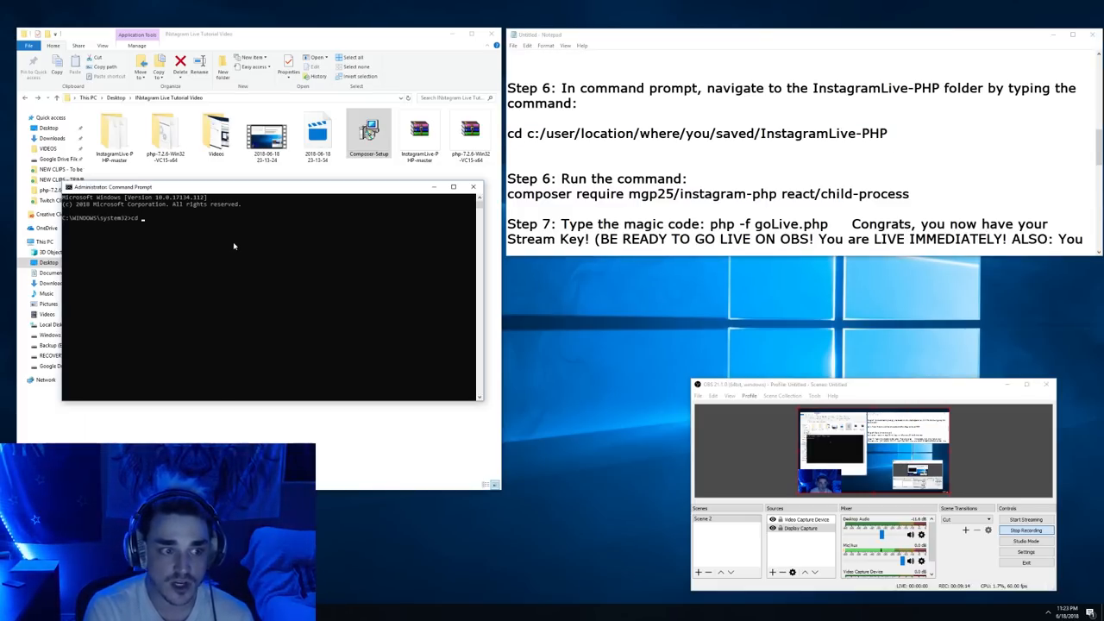
type("cd C:\\Users\\Alex\\Desktop\\Instagram Live Tutorial Video\\php-7.2.6-Win32-VC15-x64\\extras\\ssl")
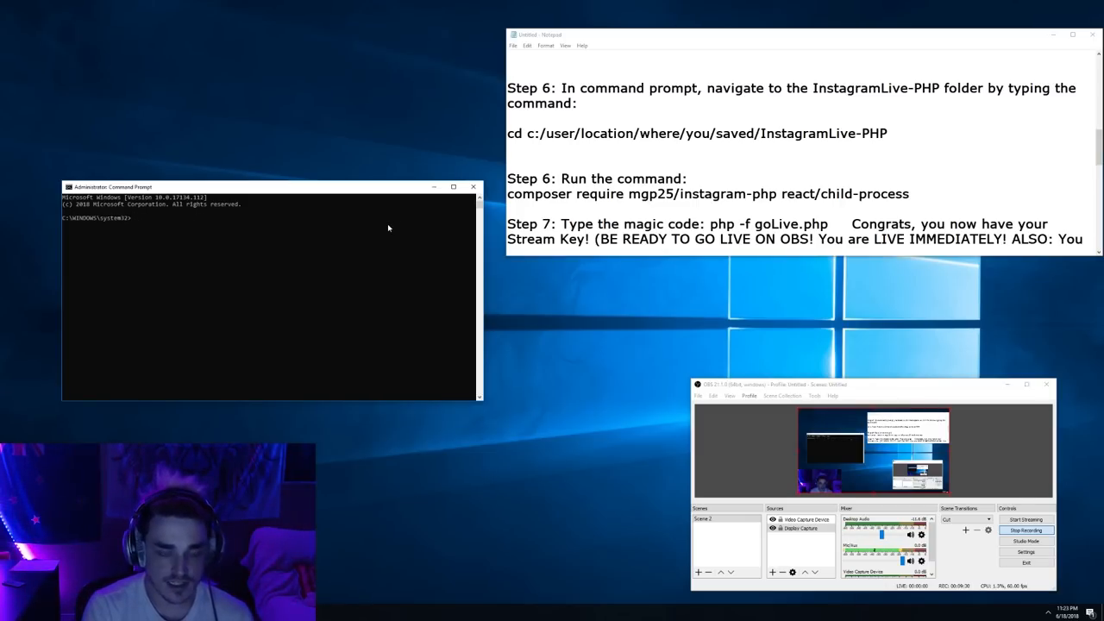
type("cd")
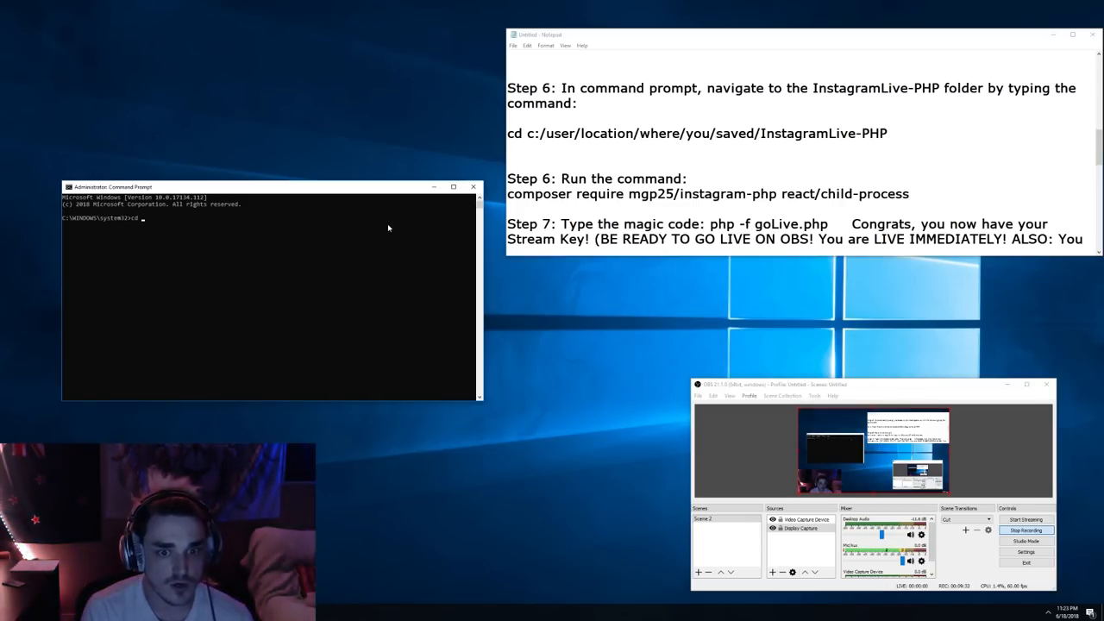
type("cd C:\\Users\\Alex\\Desktop\\Instagram Live Tutorial Video\\InstagramLive-PHP-master")
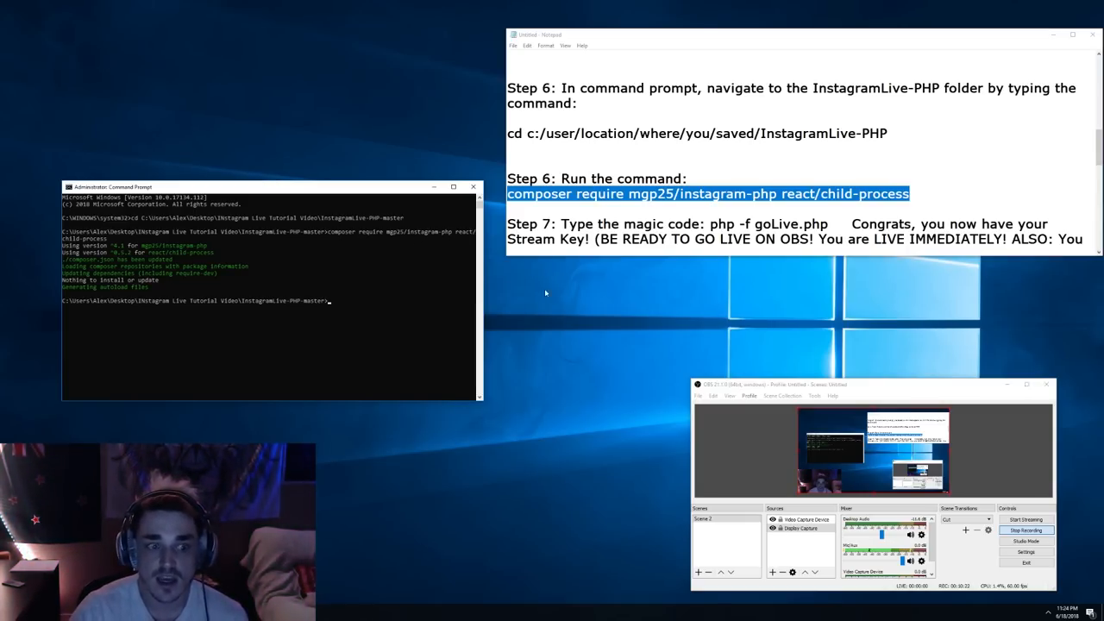
mouse_move(377, 305)
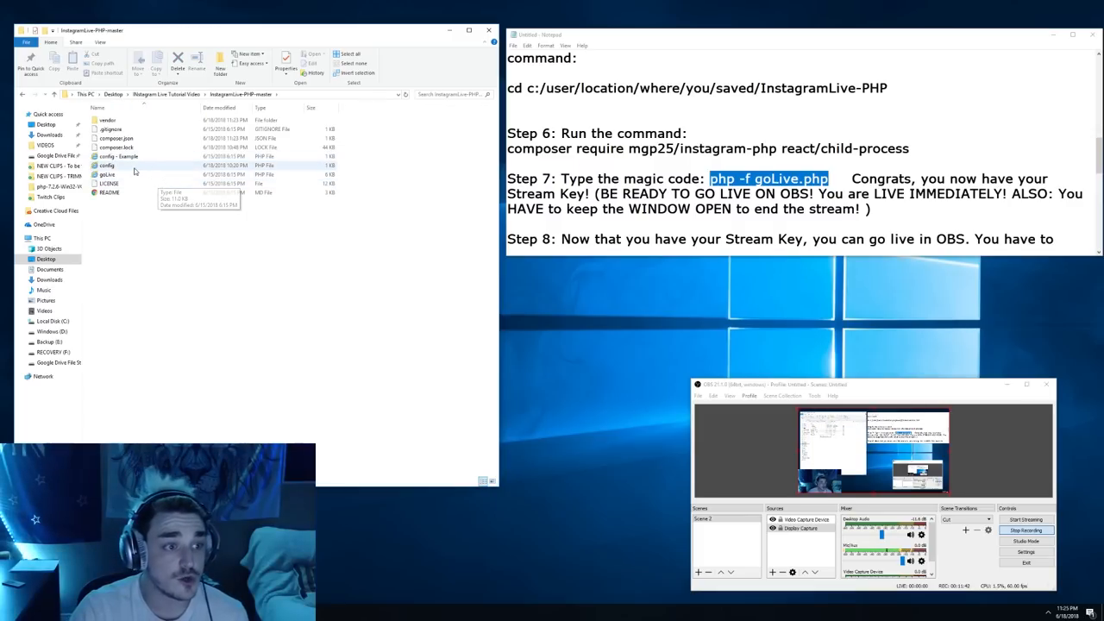
Open 'config - Example' in Notepad and highlight its username and password placeholders.
right_click(118, 156)
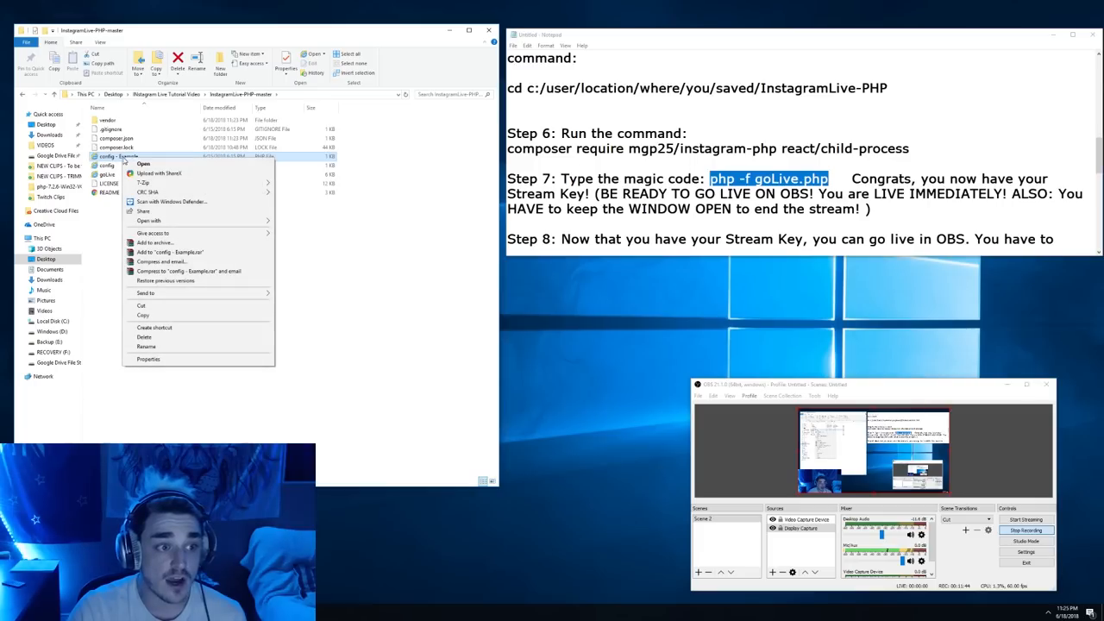
mouse_move(221, 233)
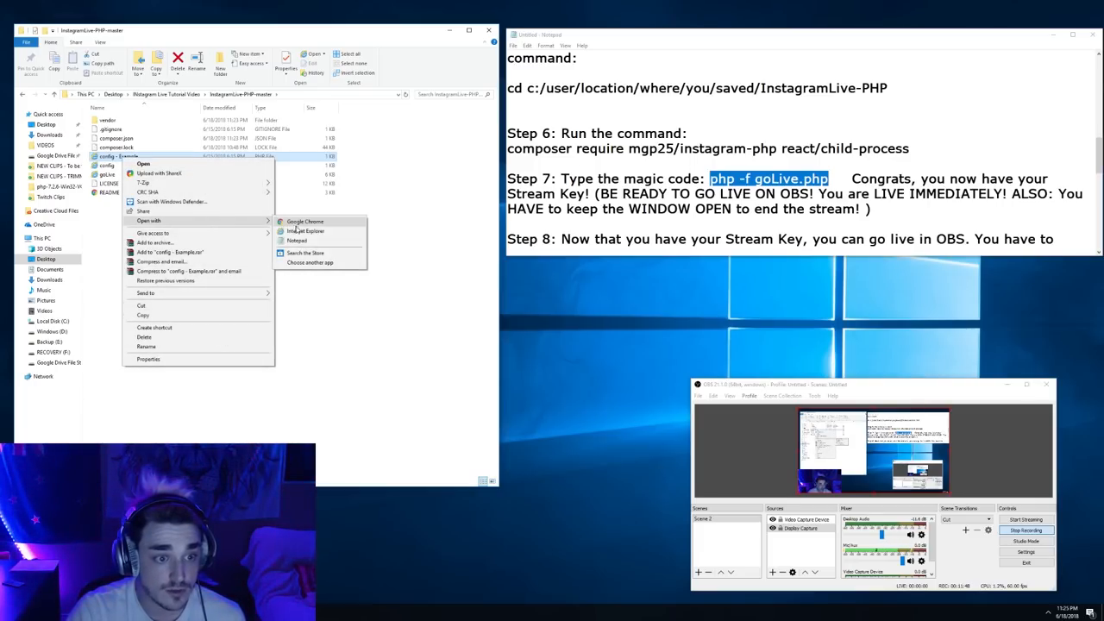
left_click(297, 240)
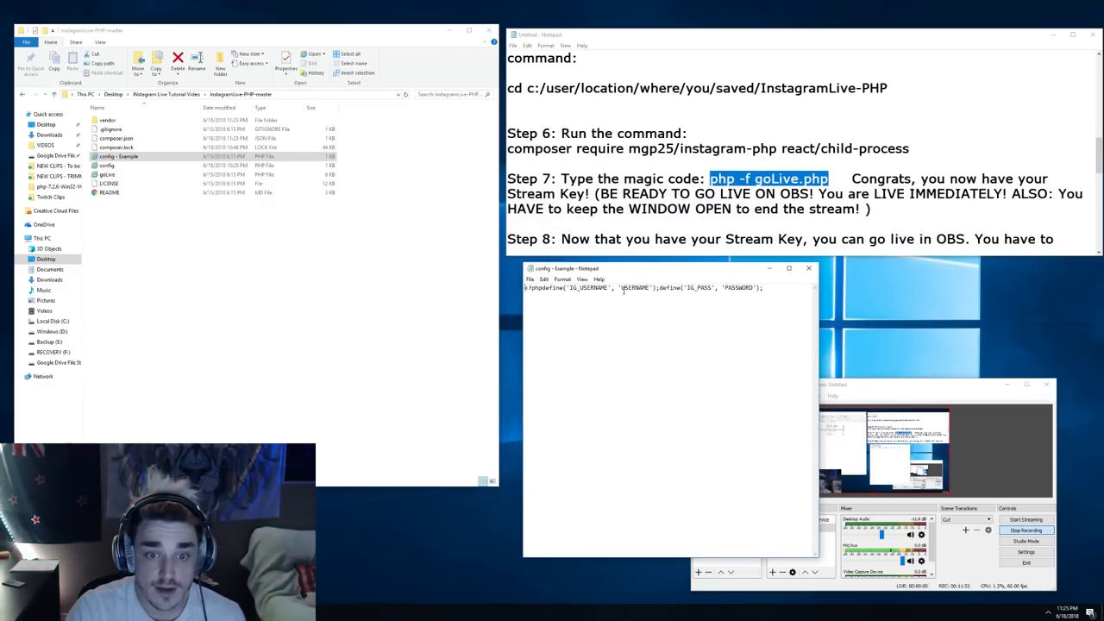
double_click(636, 287)
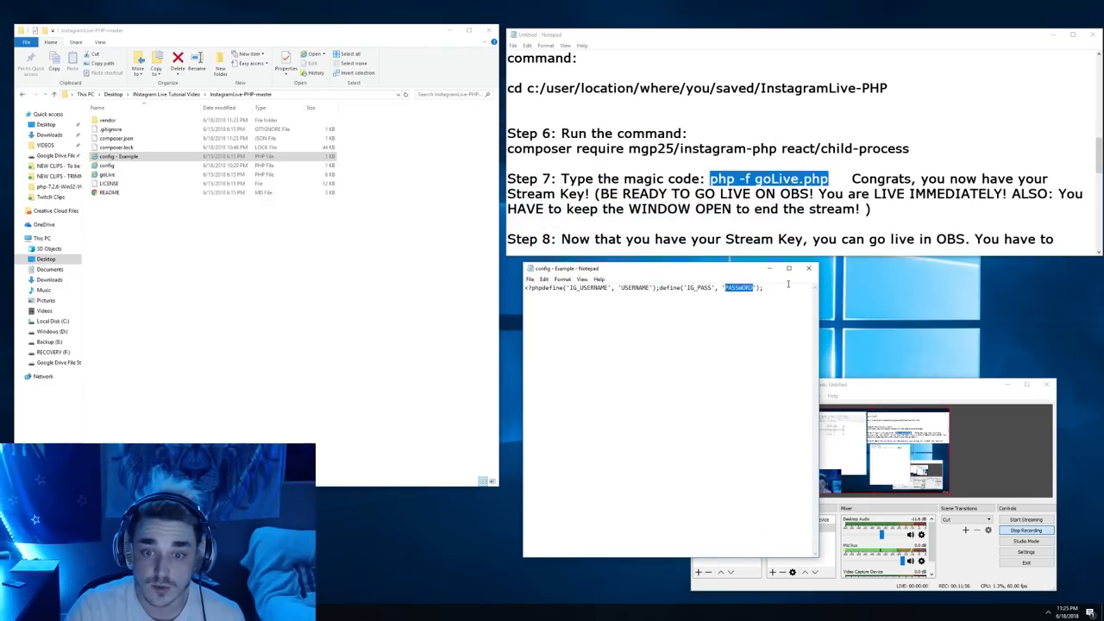
left_click(530, 279)
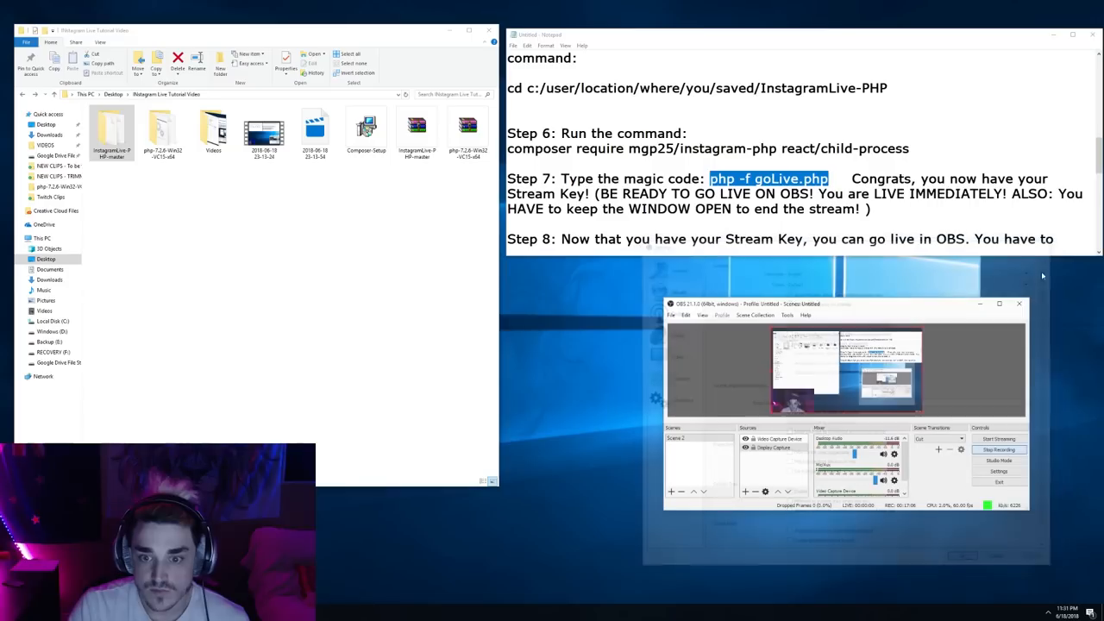
Open OBS Settings on the Video page and drag the window into place.
left_click(998, 472)
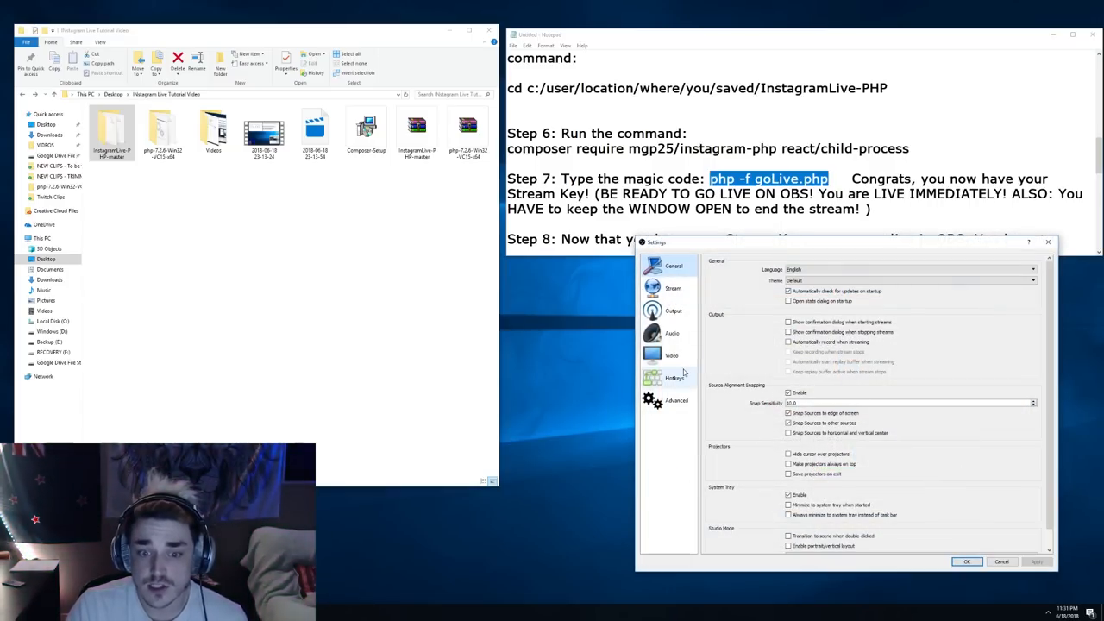
left_click(672, 355)
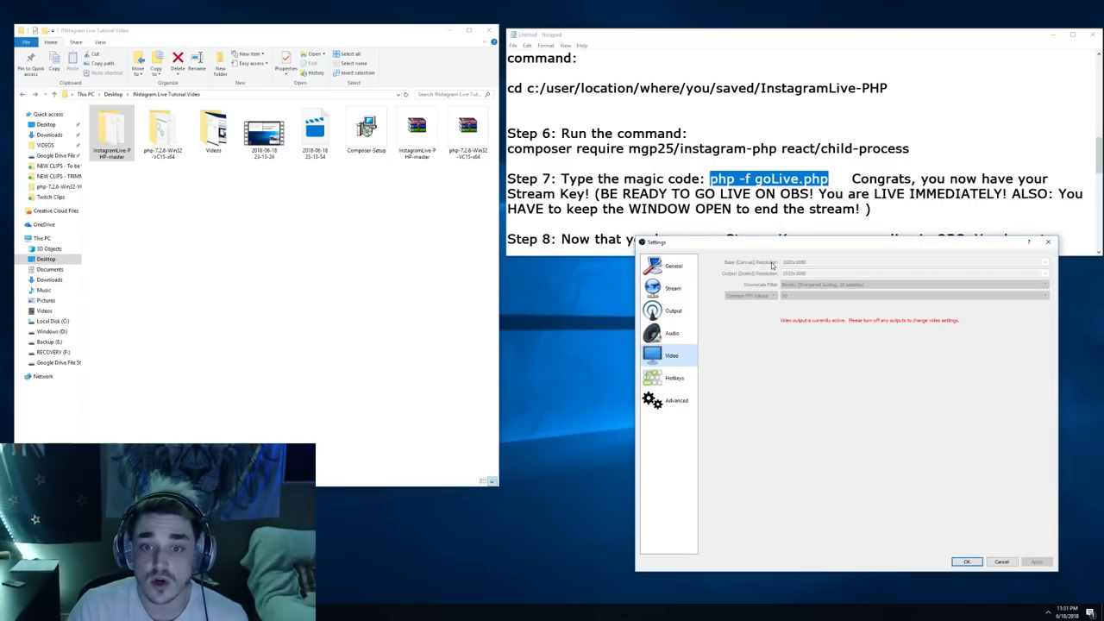
scroll("down", 3)
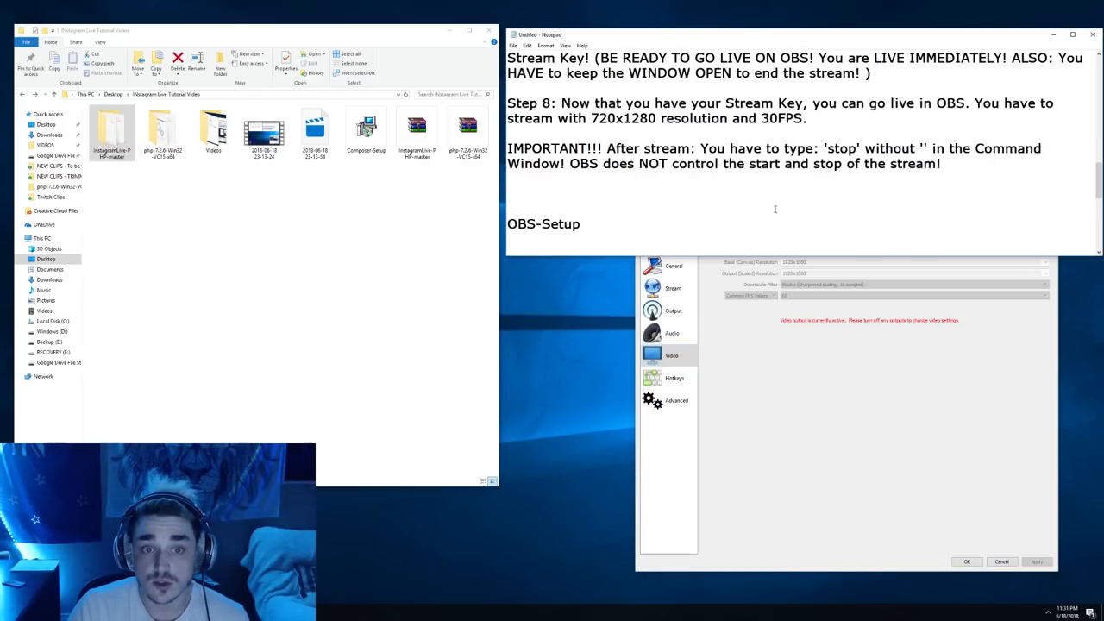
double_click(623, 119)
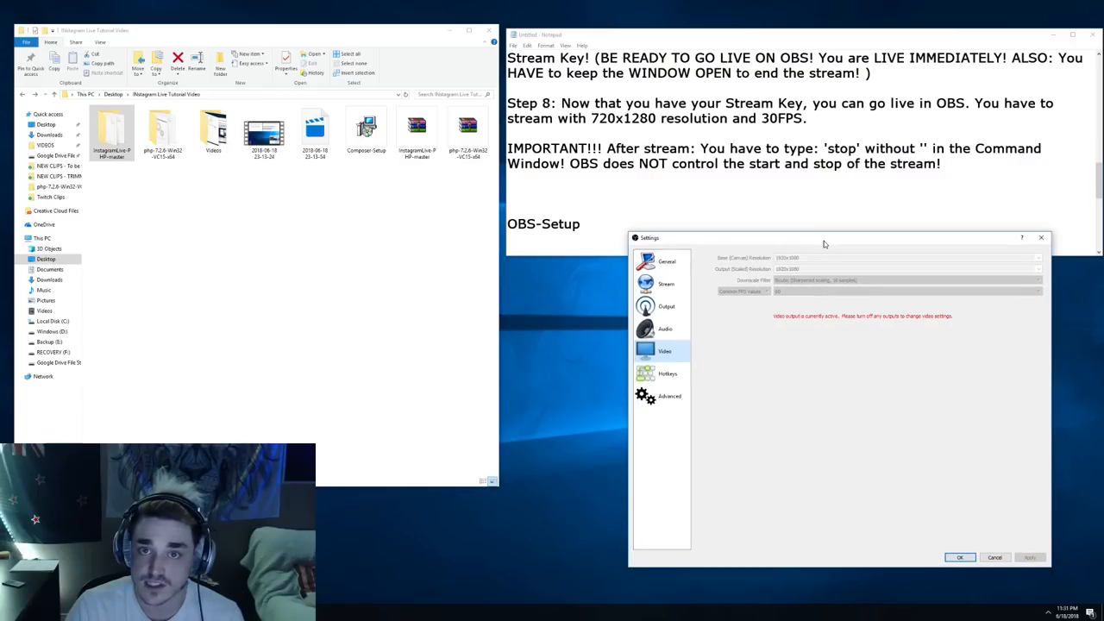
left_click_drag(824, 244, 862, 229)
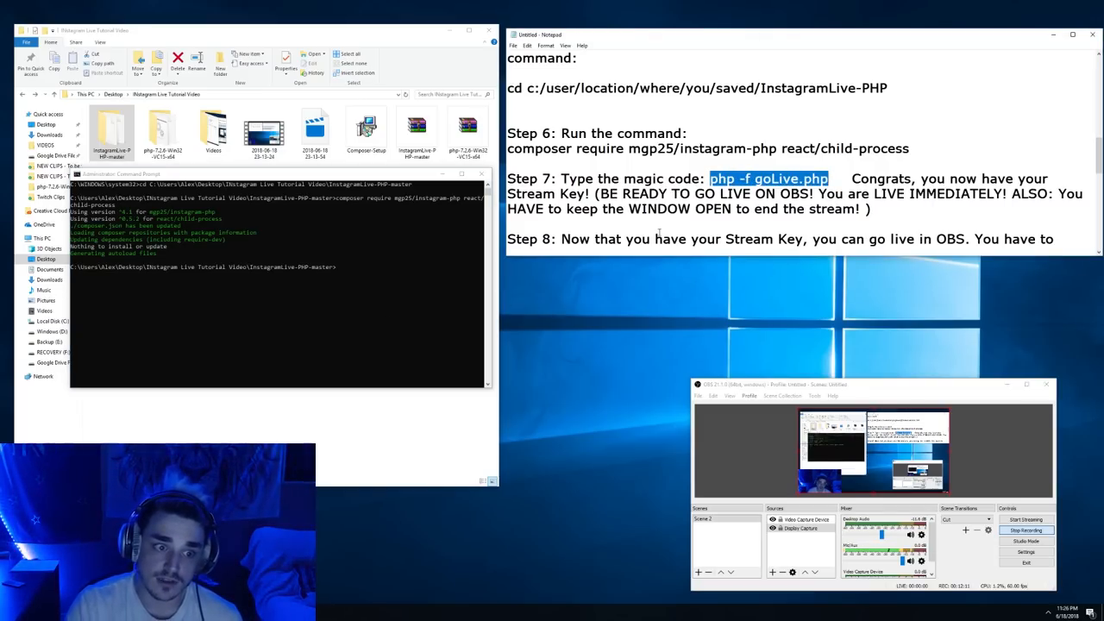
Enter php -f goLive.php in the InstagramLive-PHP-master folder to get the stream URL and key.
type("php -f goLive.php")
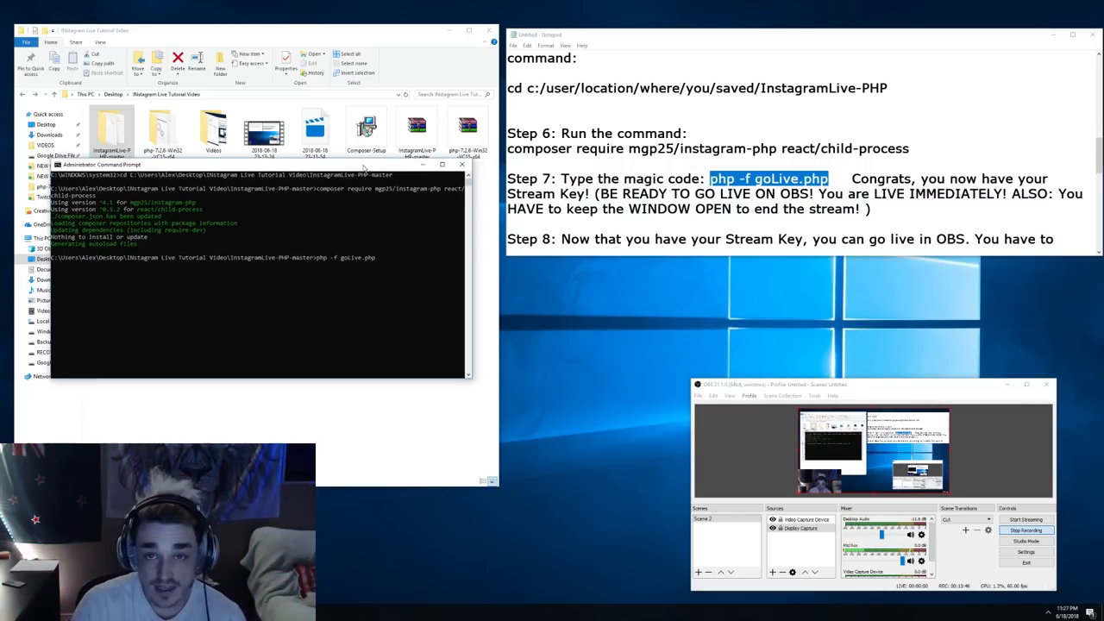
mouse_move(352, 169)
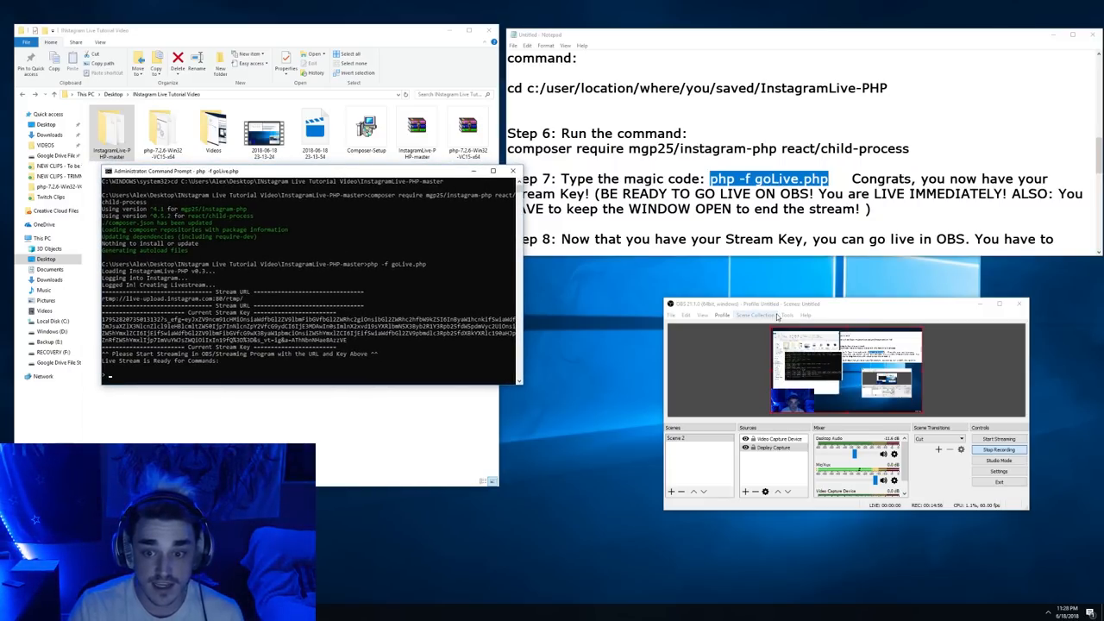
Set the OBS stream server to rtmp://live-upload.instagram.com:80/rtmp/ with the key, stream briefly, then stop.
left_click(999, 472)
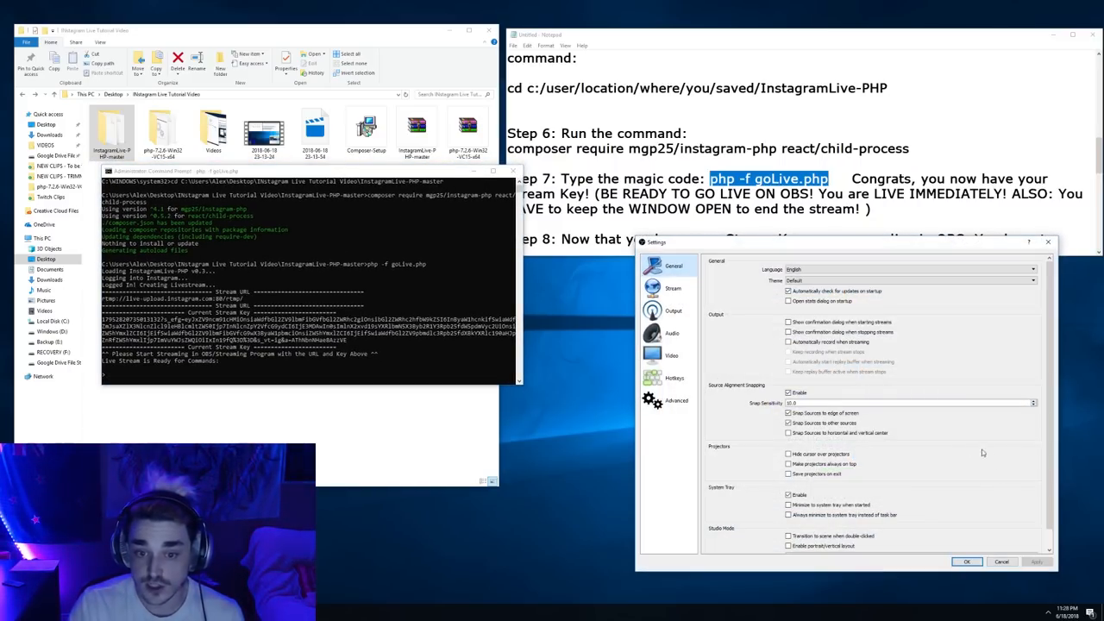
left_click(674, 288)
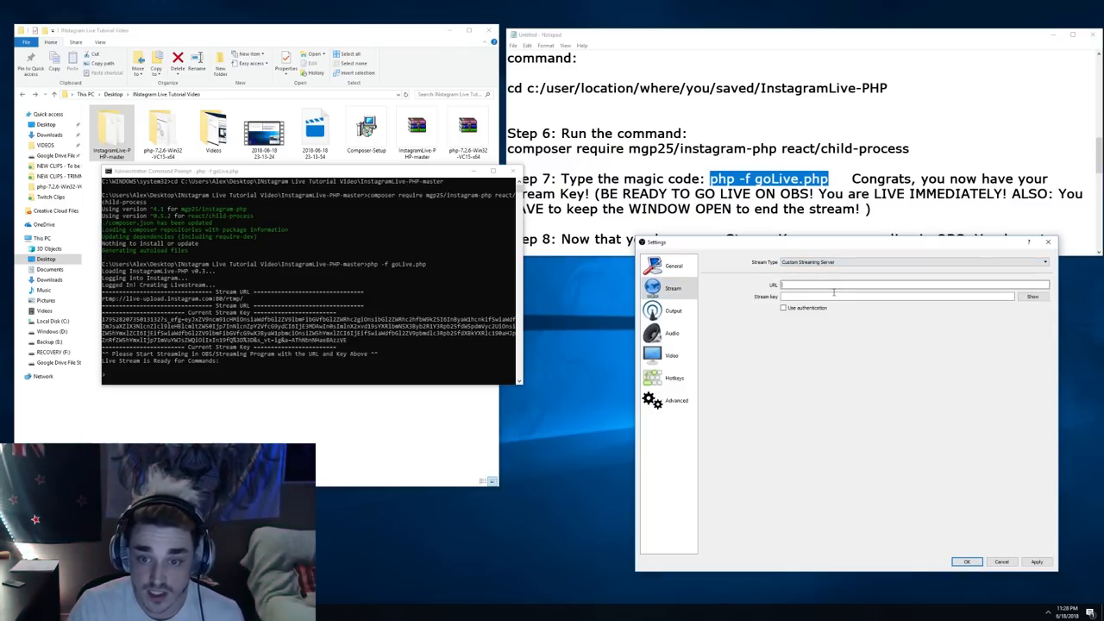
type("rtmp://live-upload.instagram.com:80/rtmp/")
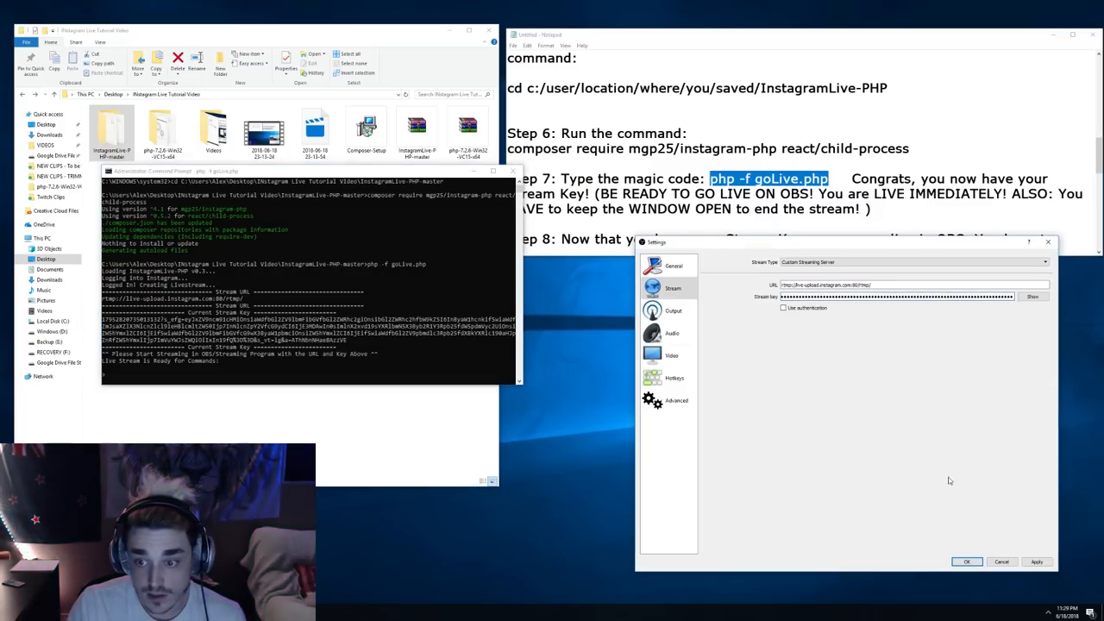
left_click(966, 562)
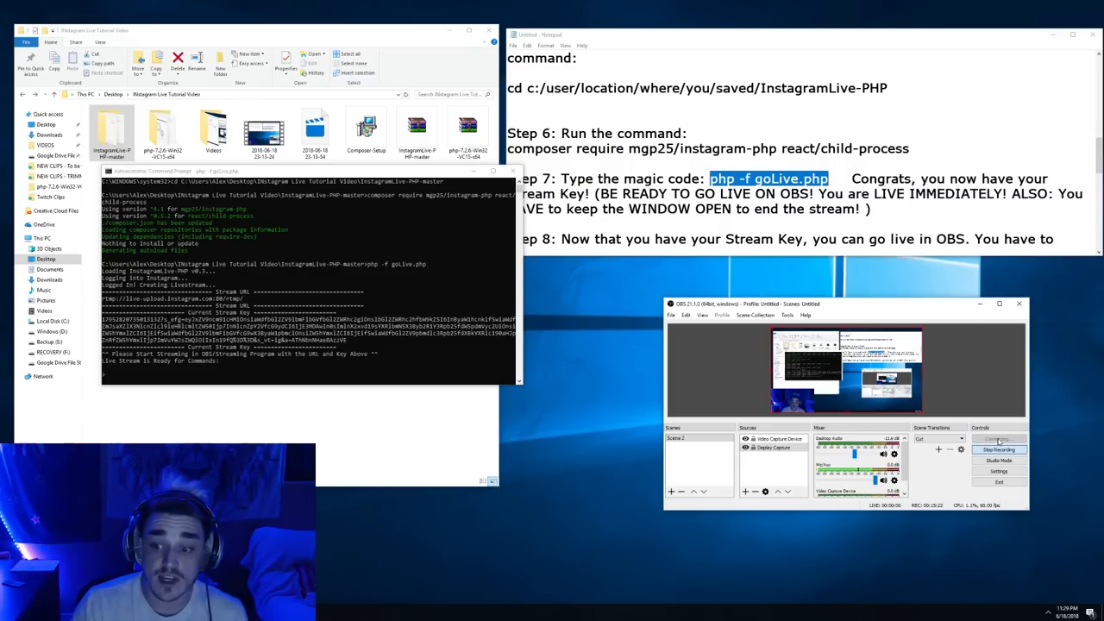
left_click(999, 439)
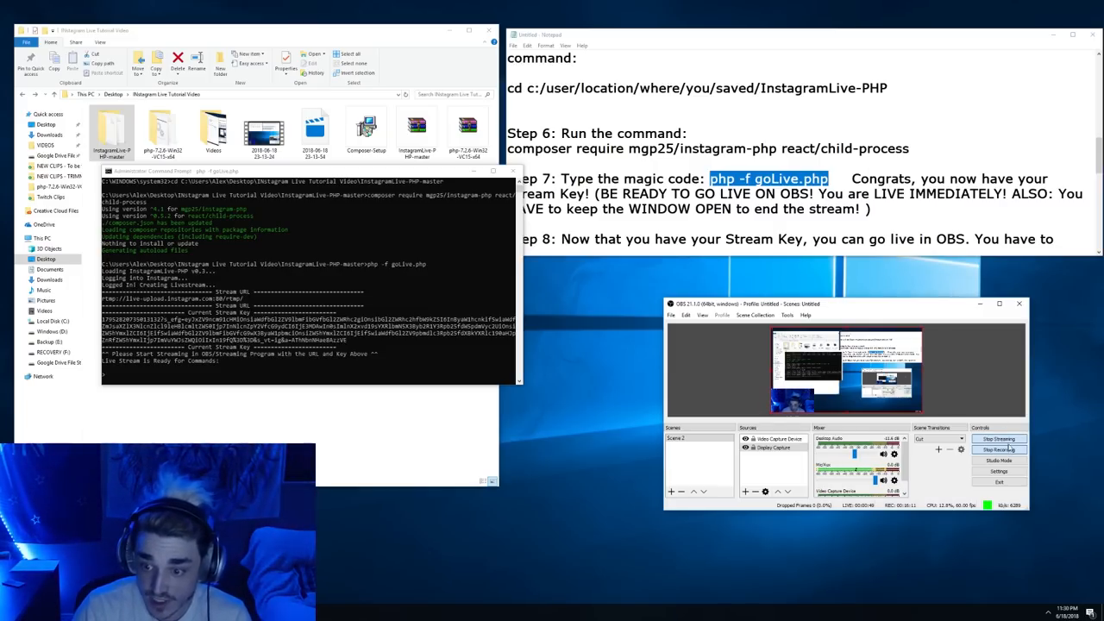
left_click(998, 439)
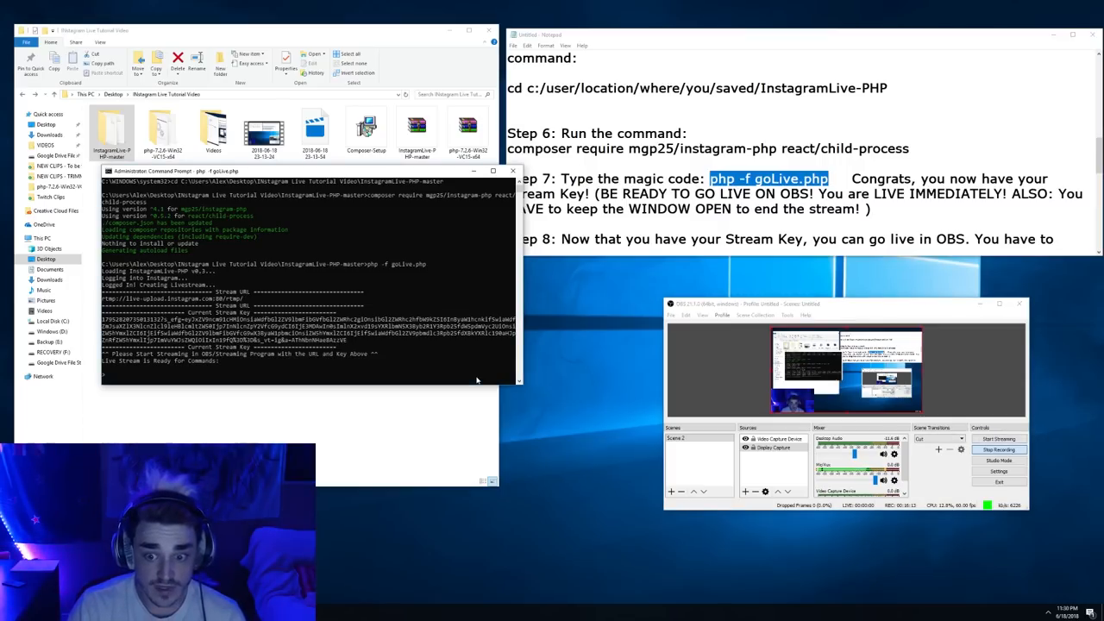